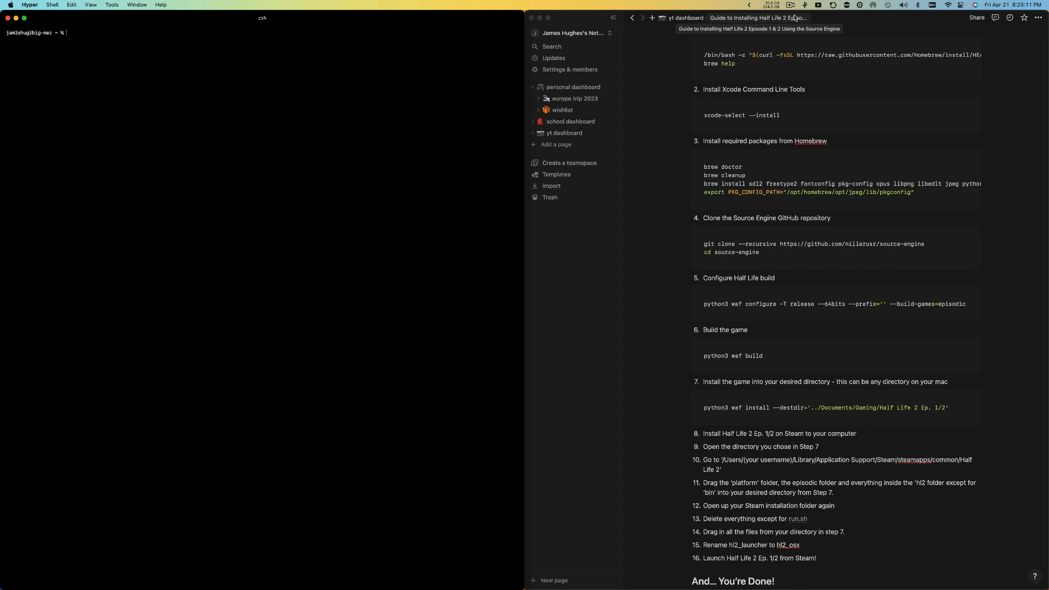
# Bring up the Steam library and view the Lost Coast and Episode Two pages
pyautogui.click(1034, 352)
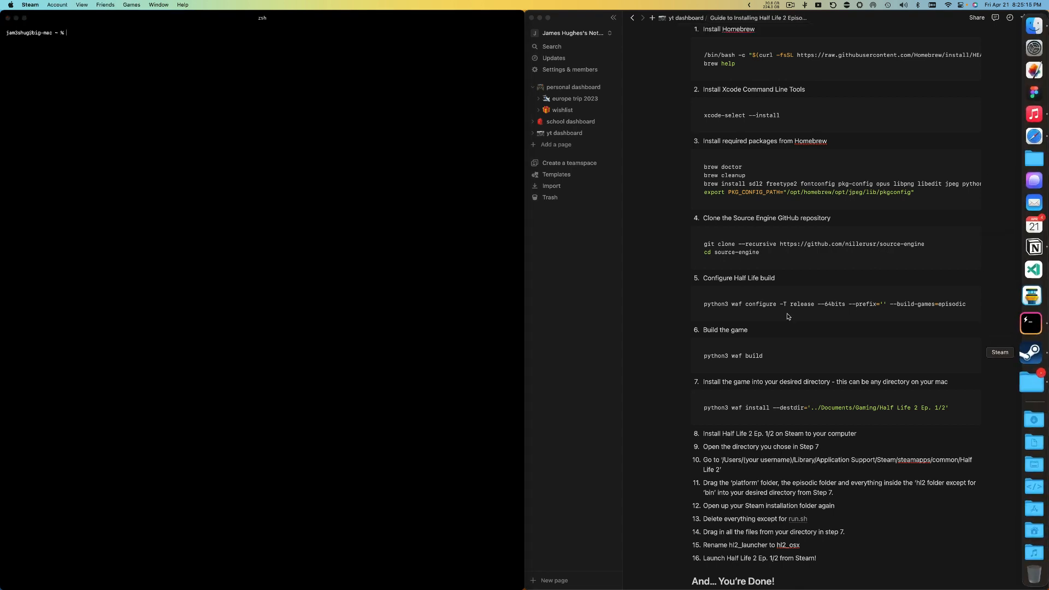
pyautogui.click(1030, 353)
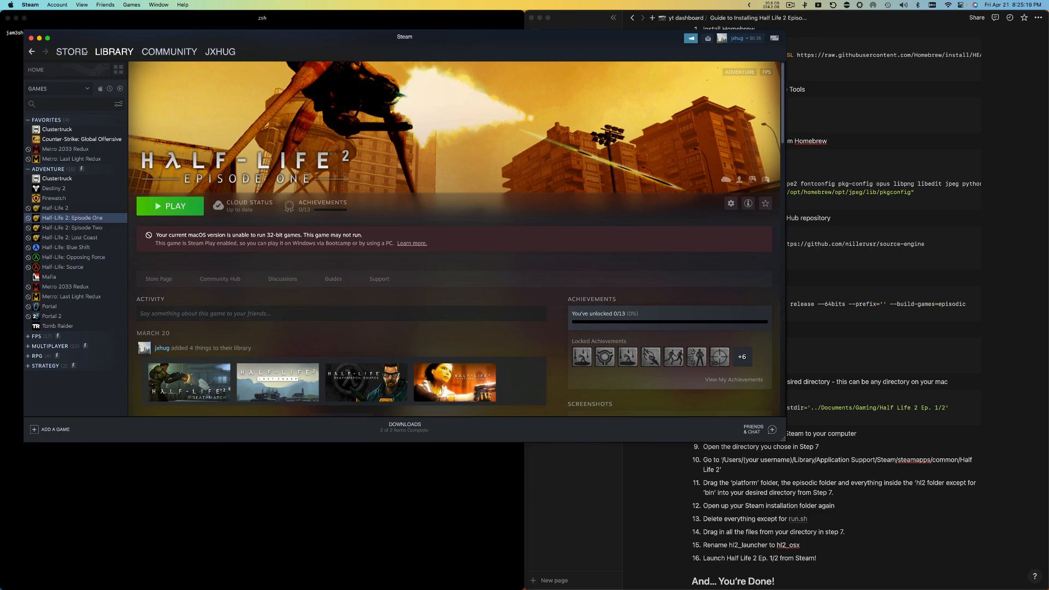
pyautogui.click(70, 237)
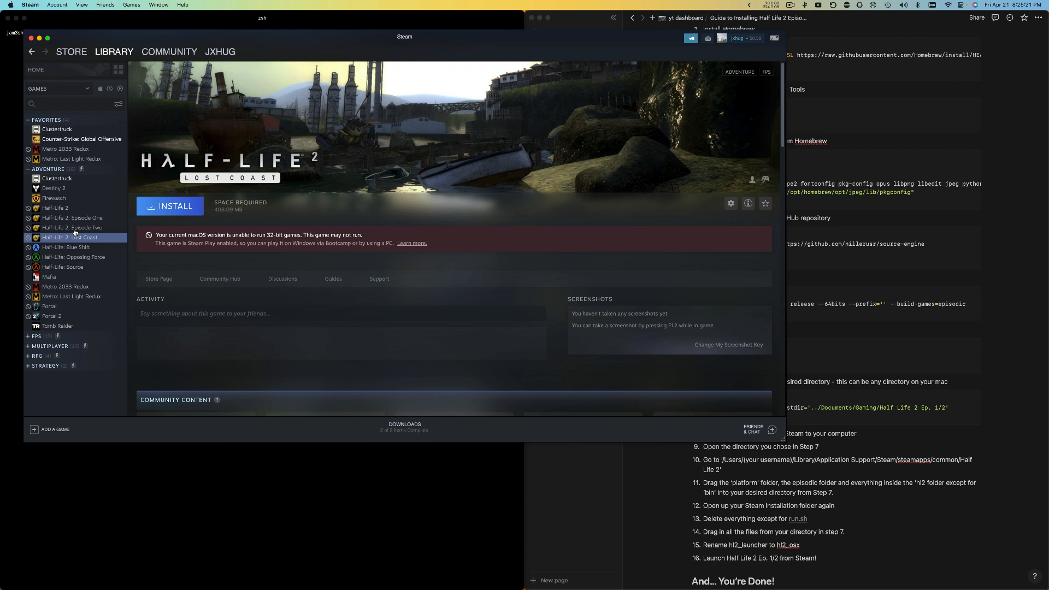
pyautogui.click(71, 226)
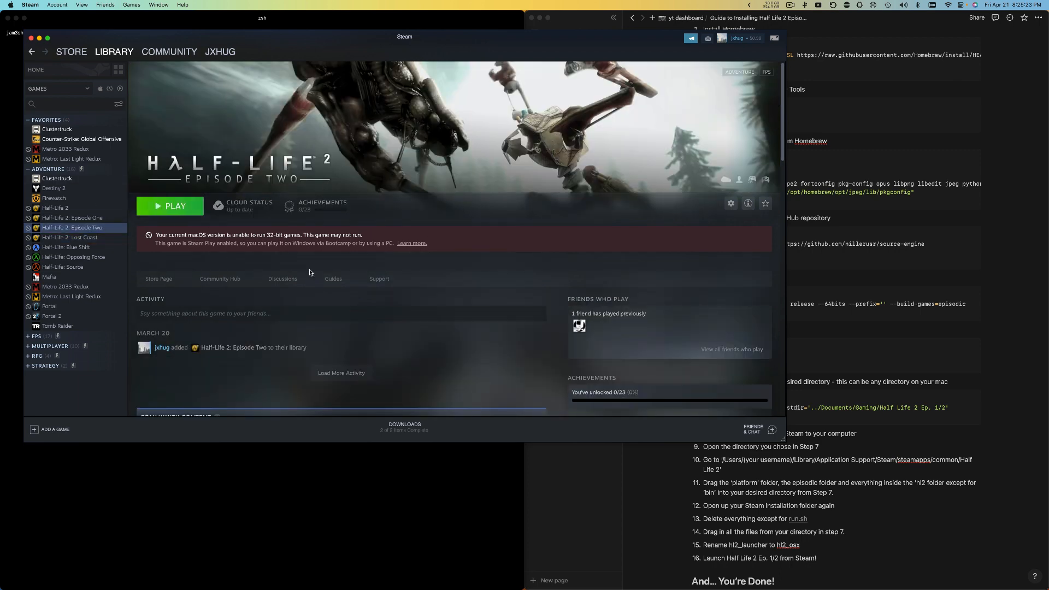
pyautogui.moveTo(372, 427)
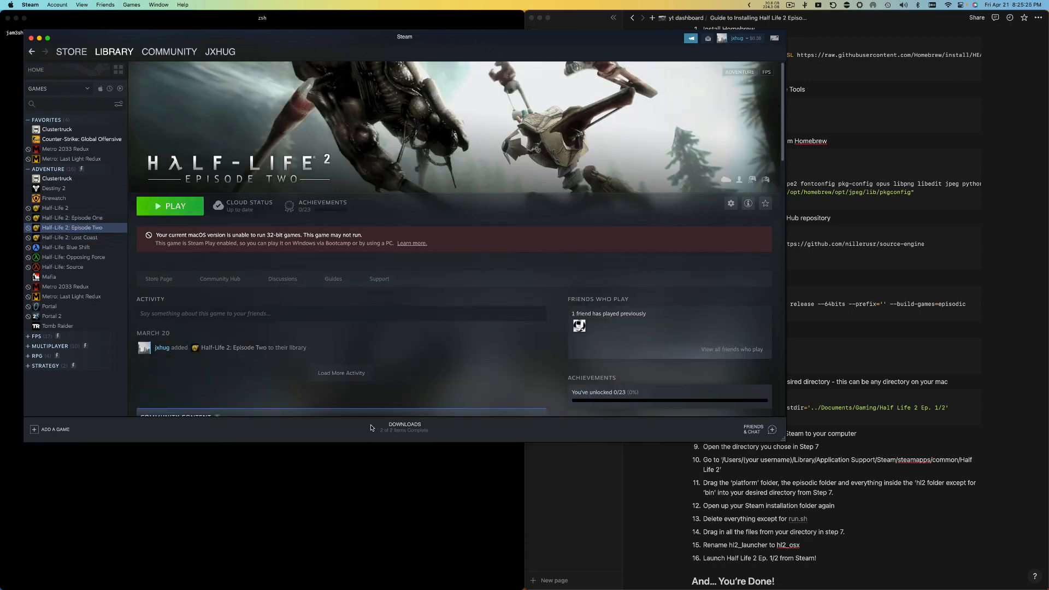
pyautogui.moveTo(331, 460)
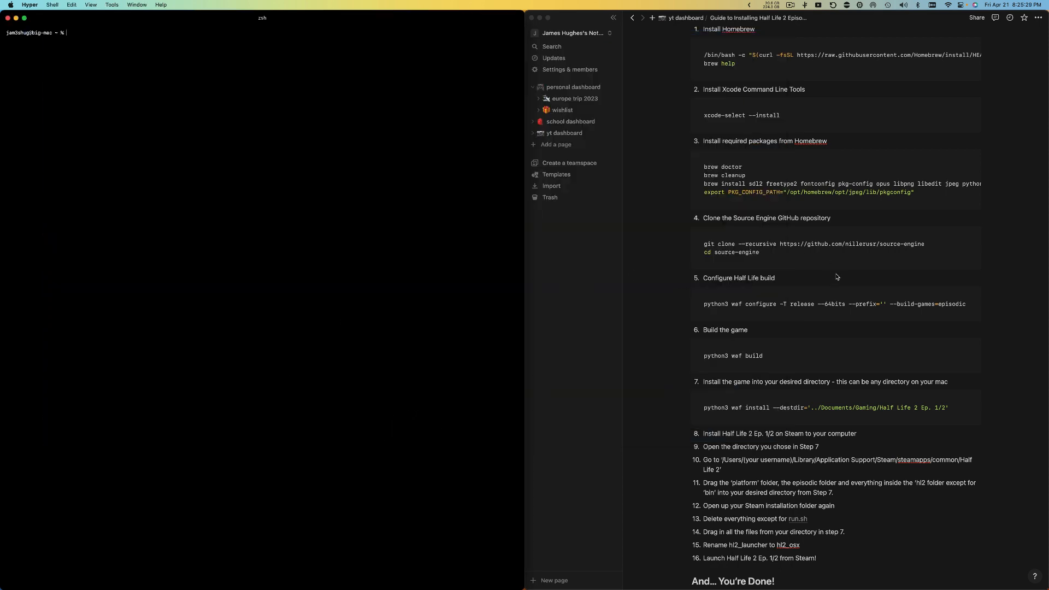
# Scroll to the top of the Notion guide and copy the Homebrew install command
pyautogui.scroll(3)
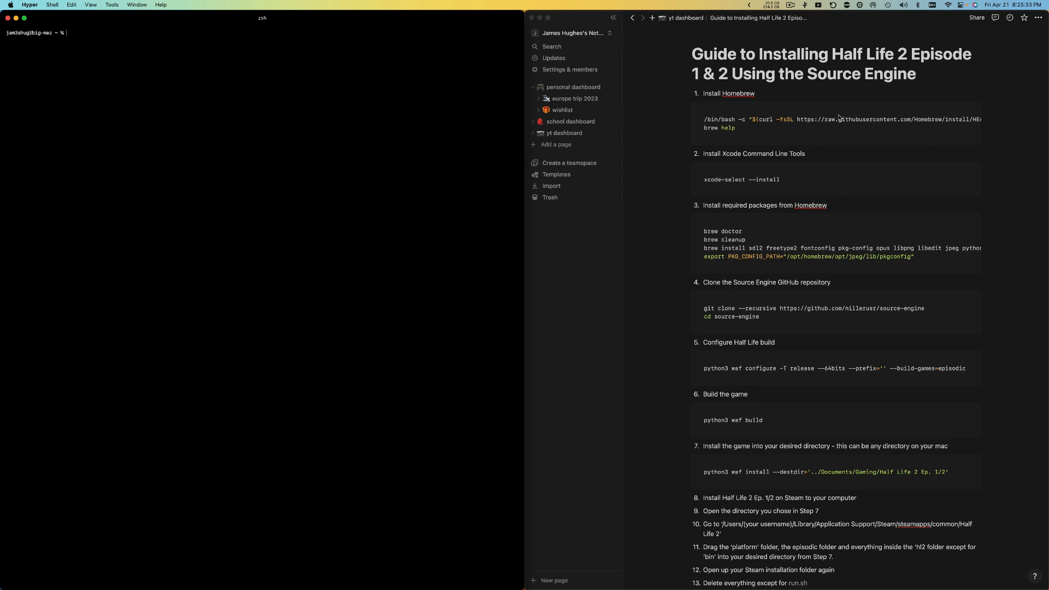
pyautogui.scroll(-3)
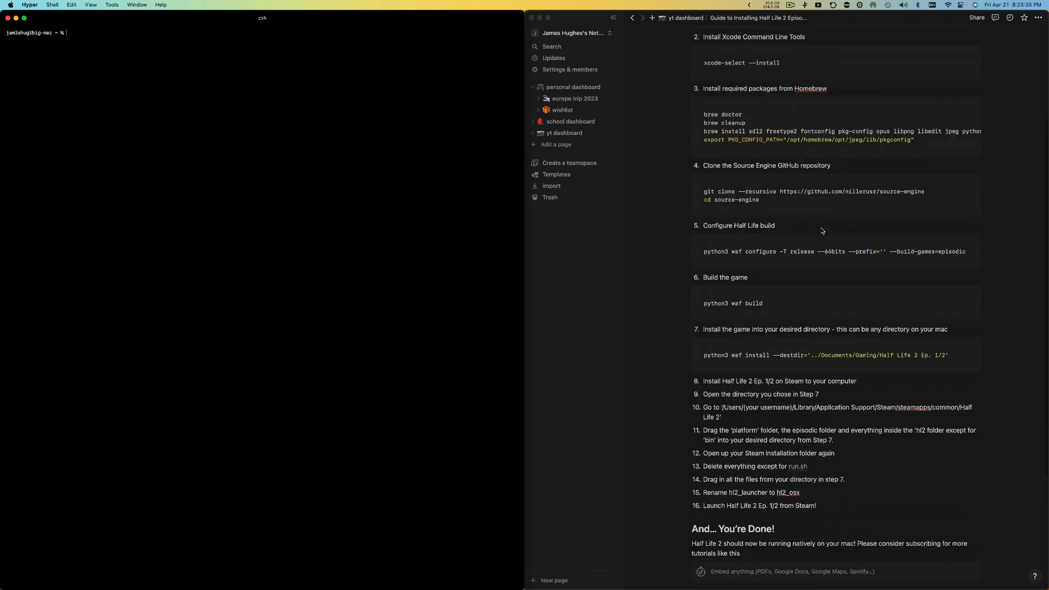
pyautogui.scroll(3)
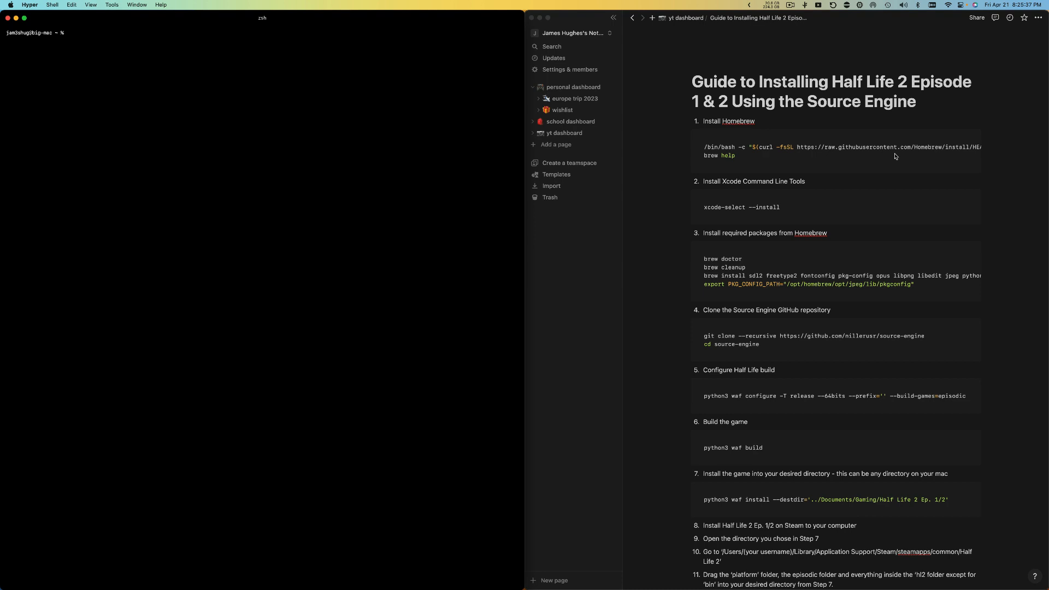
pyautogui.moveTo(929, 134)
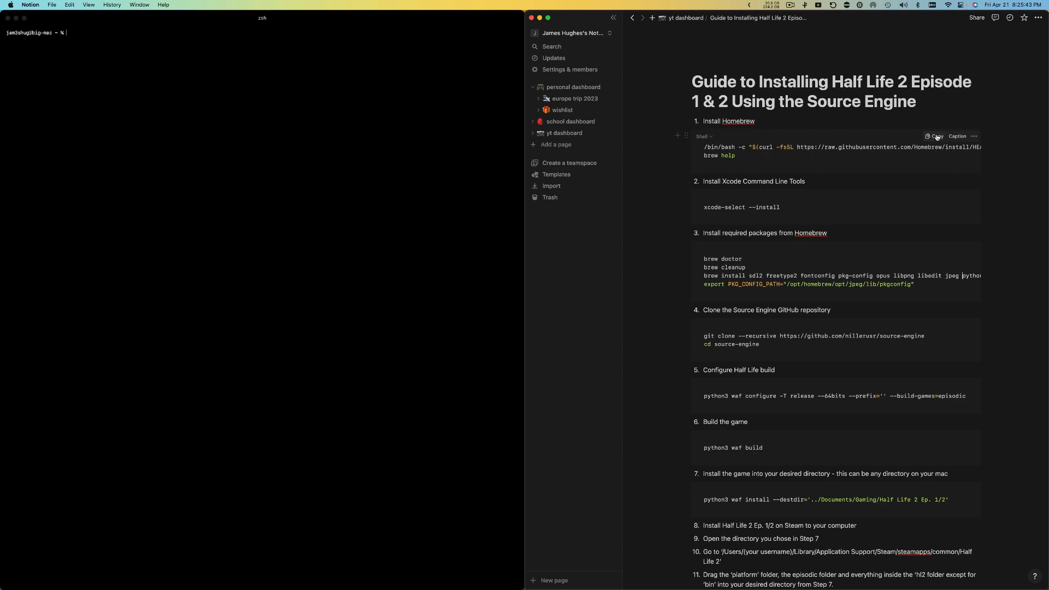
pyautogui.click(934, 137)
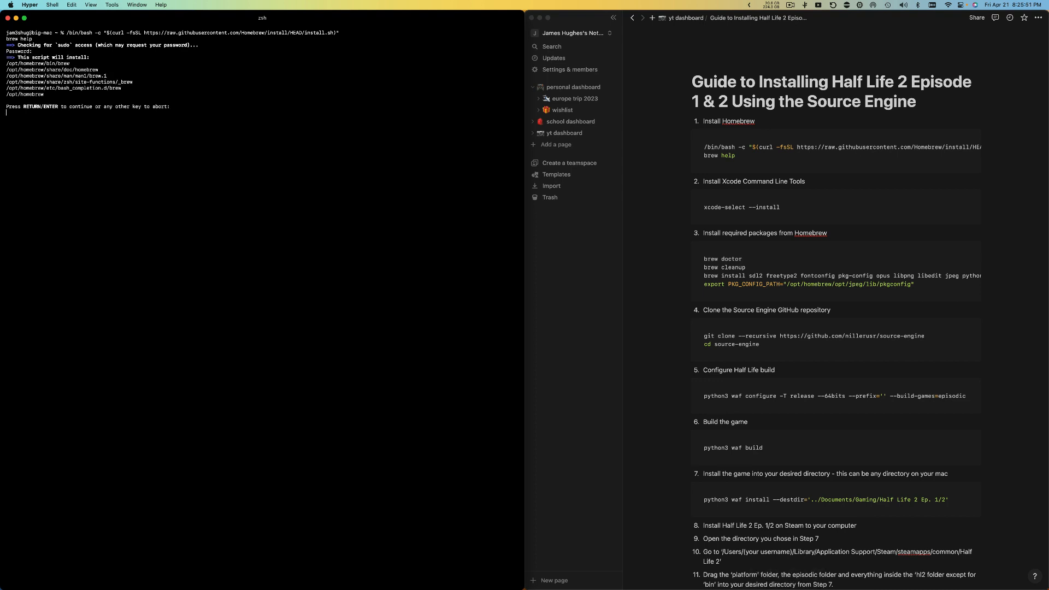
# Confirm the Homebrew installer so it proceeds with installation
pyautogui.press('Return')
pyautogui.write('xcode-select --install')
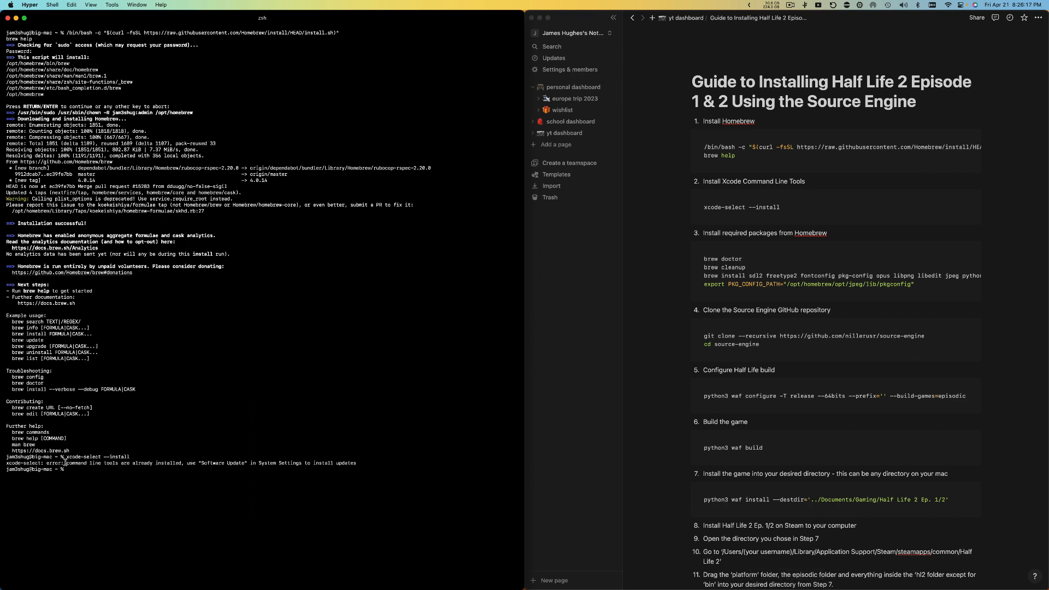
pyautogui.moveTo(826, 358)
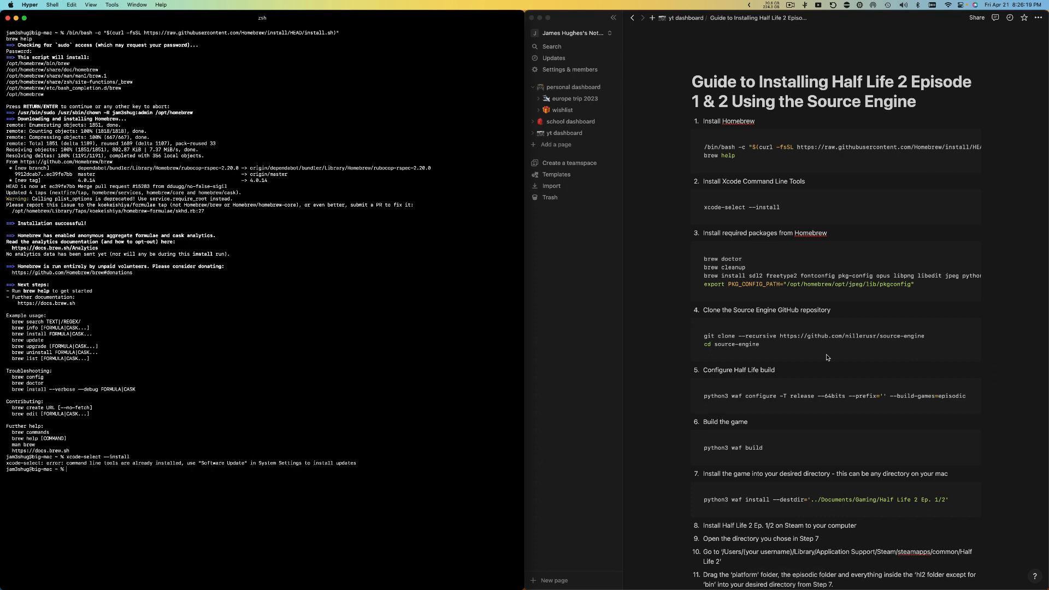
pyautogui.moveTo(776, 209)
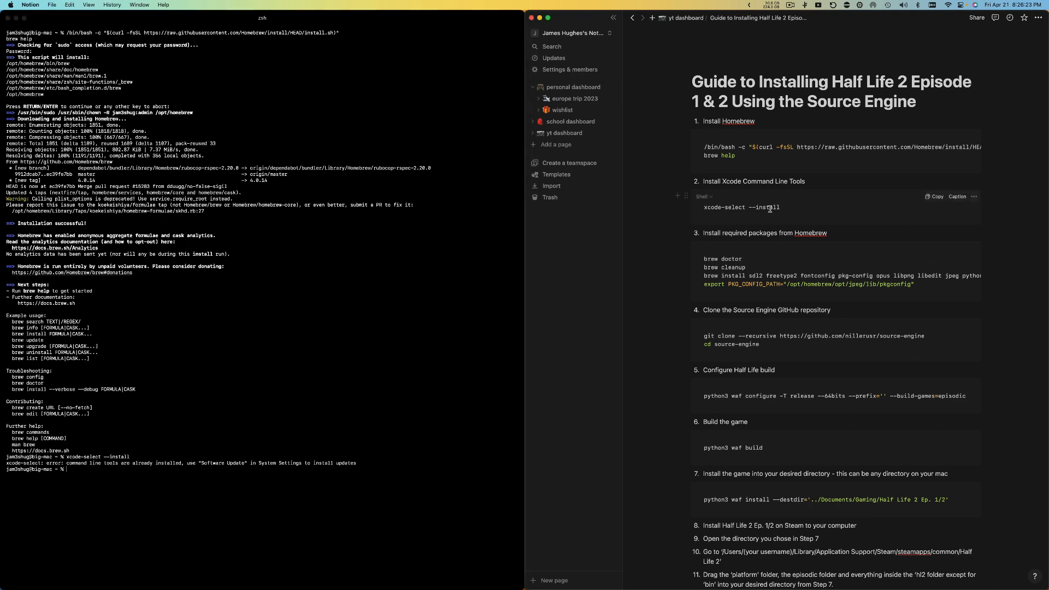
pyautogui.moveTo(766, 241)
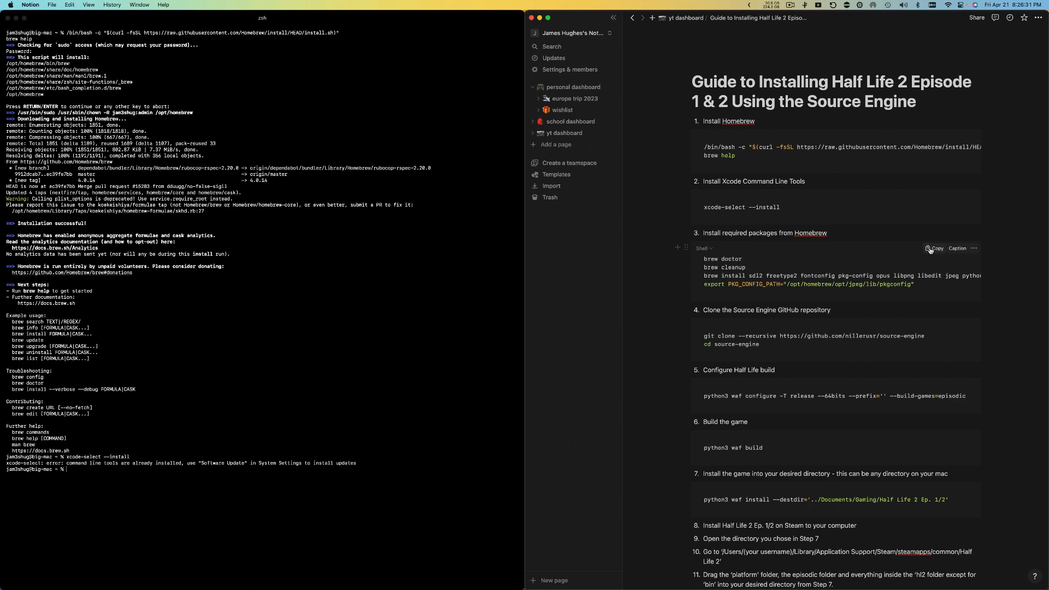
# Copy step 3's Homebrew doctor, cleanup and package install commands from the guide
pyautogui.click(934, 248)
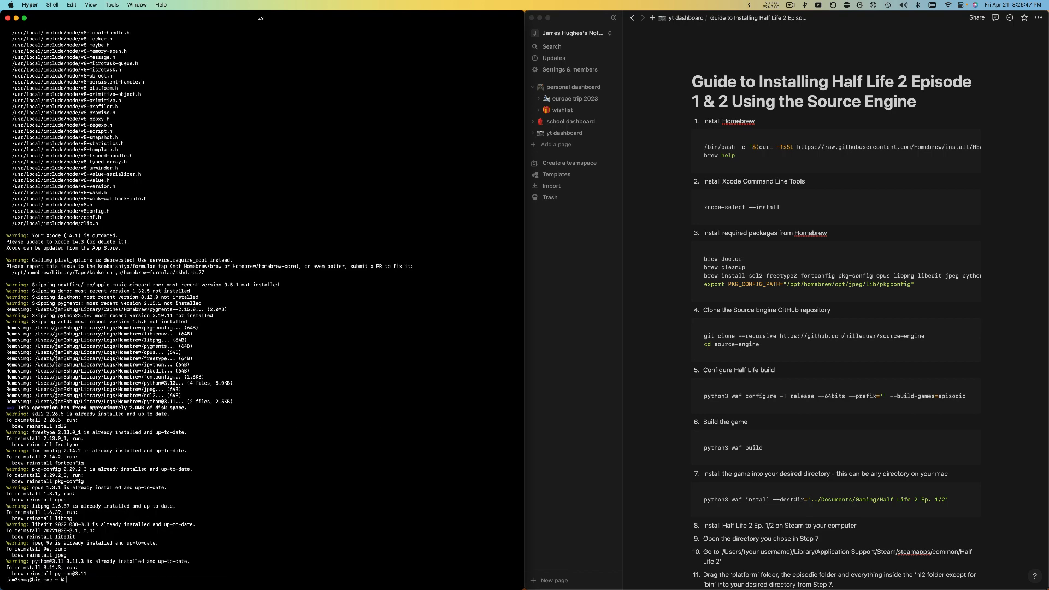
pyautogui.moveTo(967, 325)
pyautogui.write('cd source-engine')
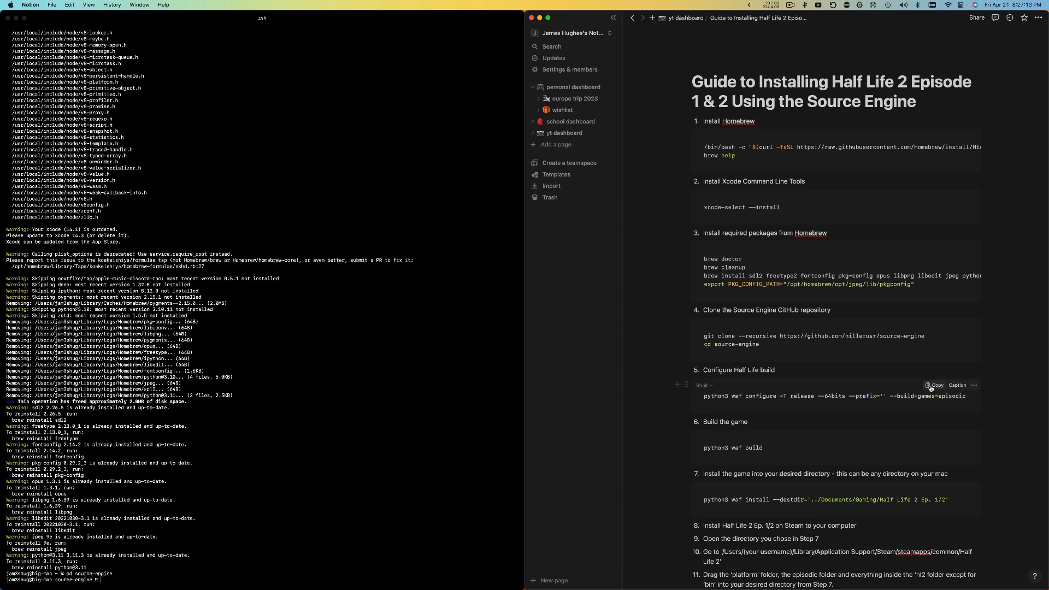
# Copy the python3 waf configure command, then copy and run python3 waf build
pyautogui.click(936, 385)
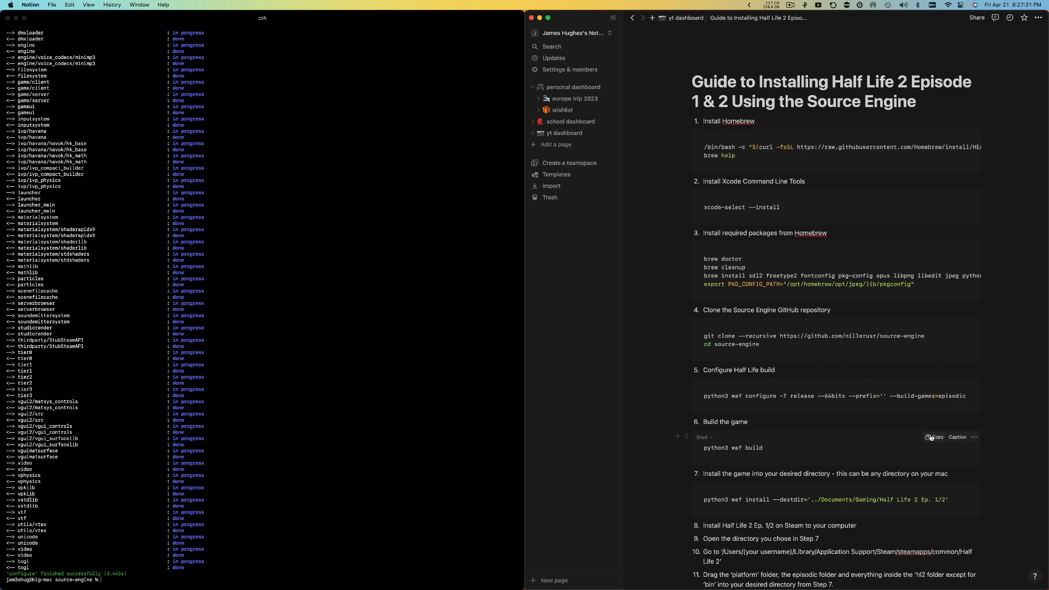
pyautogui.click(933, 437)
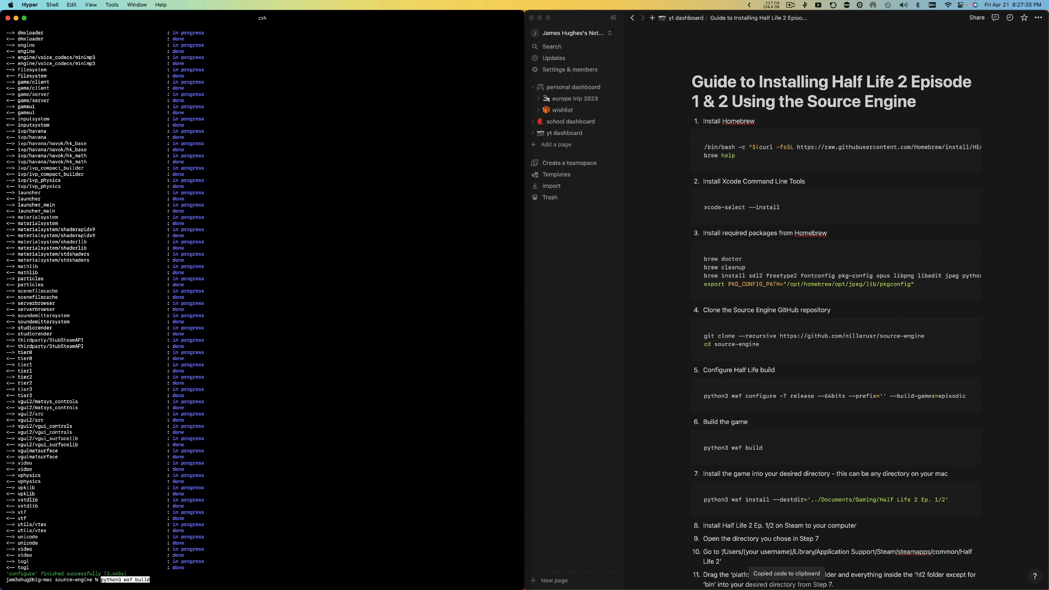
pyautogui.press('Return')
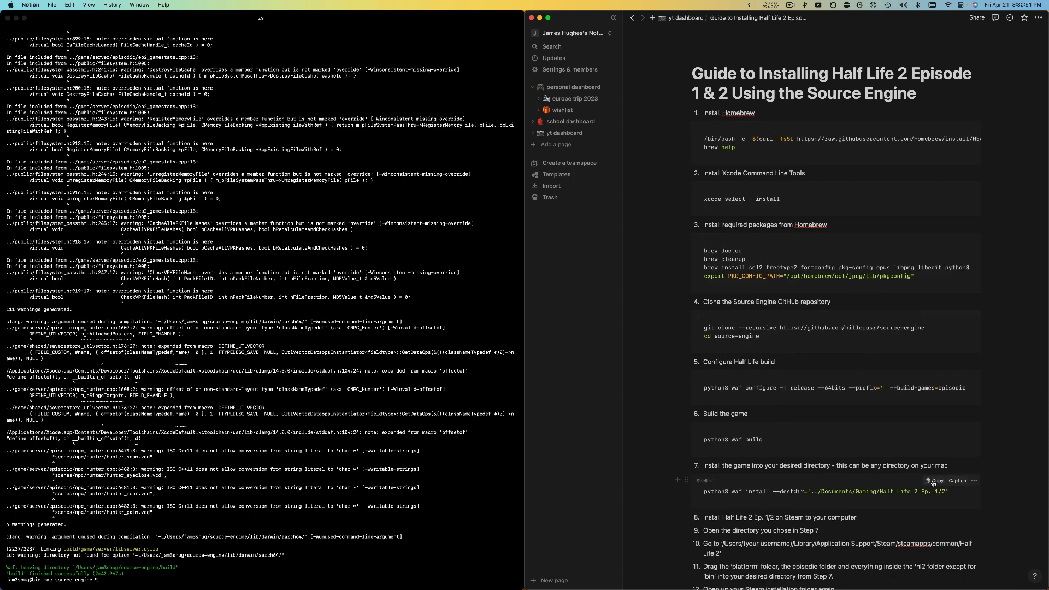
# Copy the python3 waf install command from the Notion guide
pyautogui.click(936, 480)
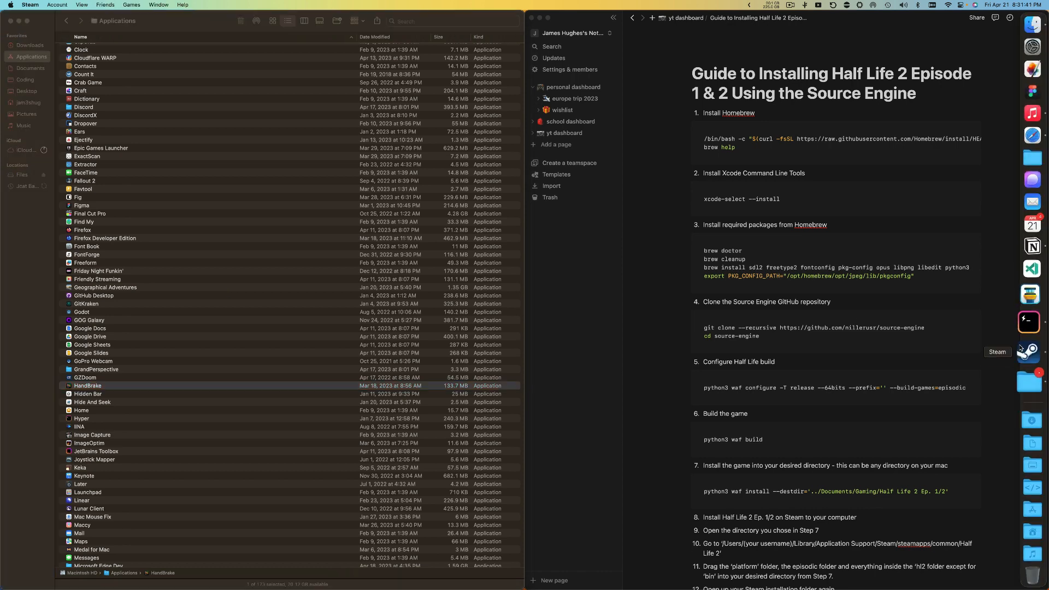
# Select Half-Life 2: Episode One in the Steam library and open its management options
pyautogui.click(1030, 352)
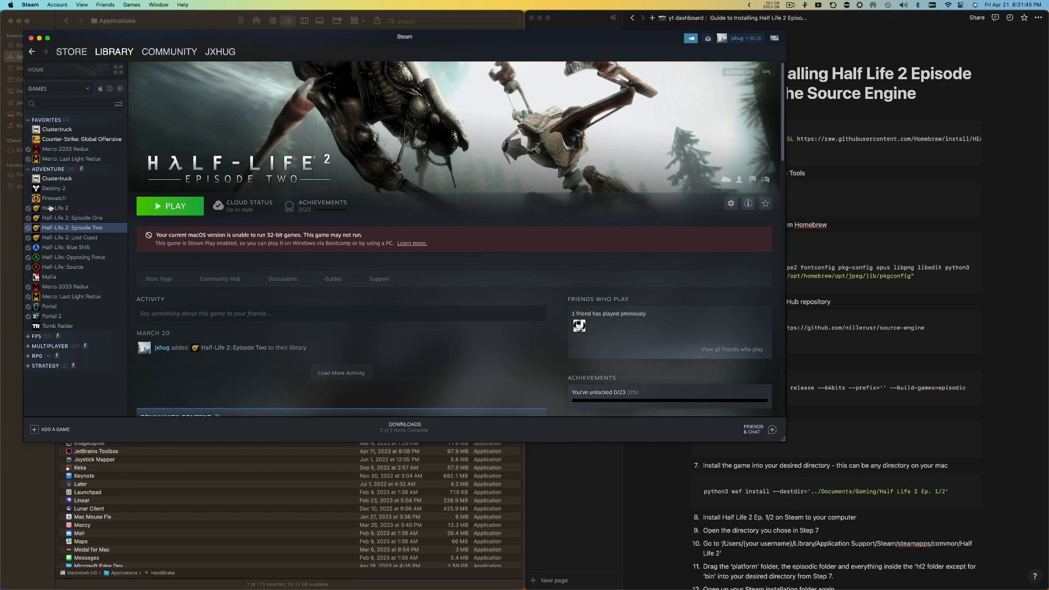
pyautogui.click(72, 217)
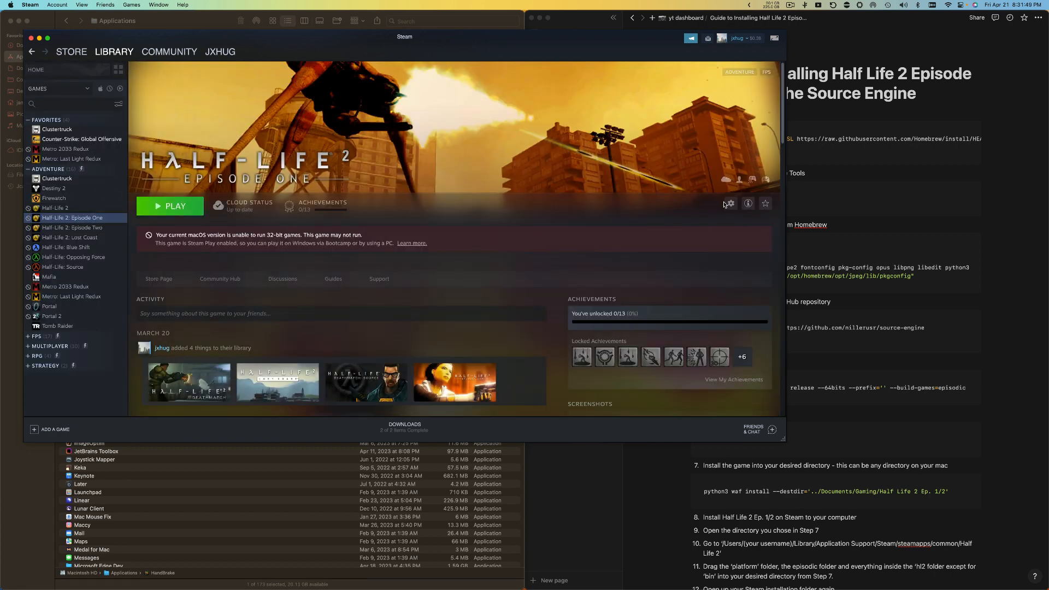
pyautogui.click(729, 203)
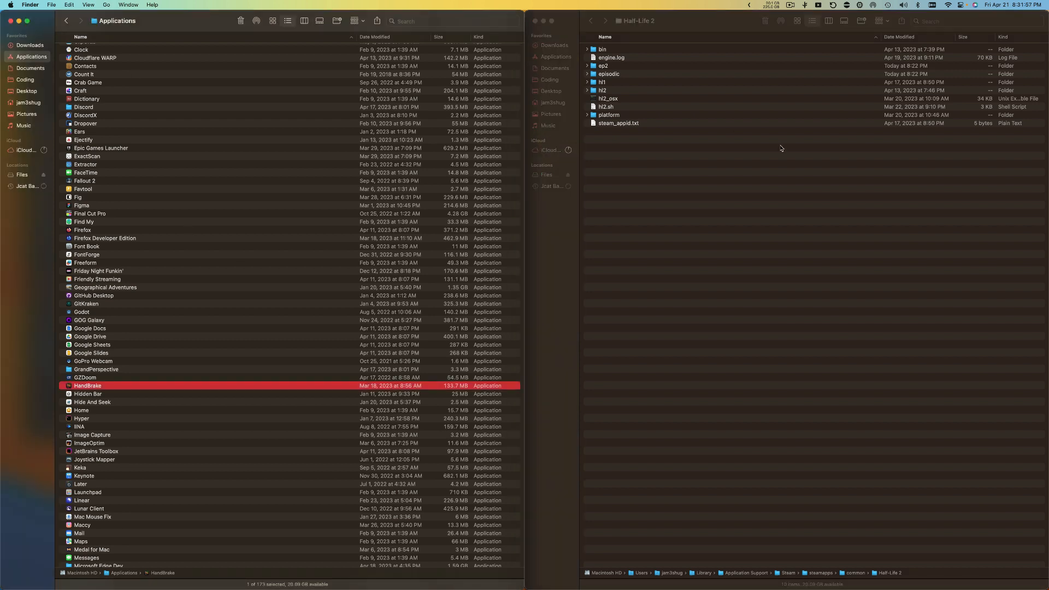
# In the left Finder window, go from Documents through gaming and Half Life 2 Ep. 1 into 2
pyautogui.click(605, 107)
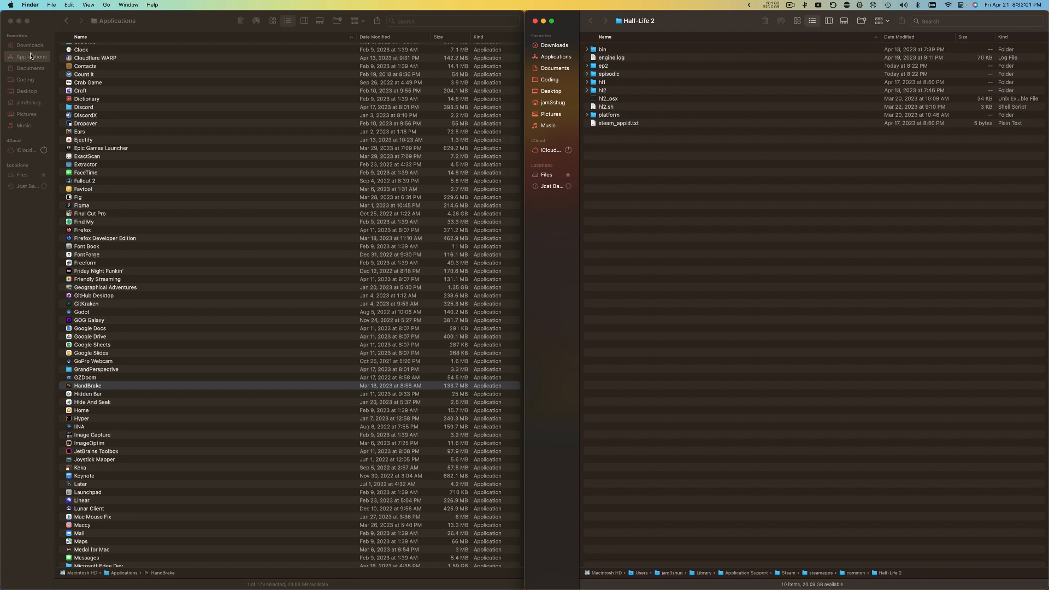
pyautogui.click(31, 67)
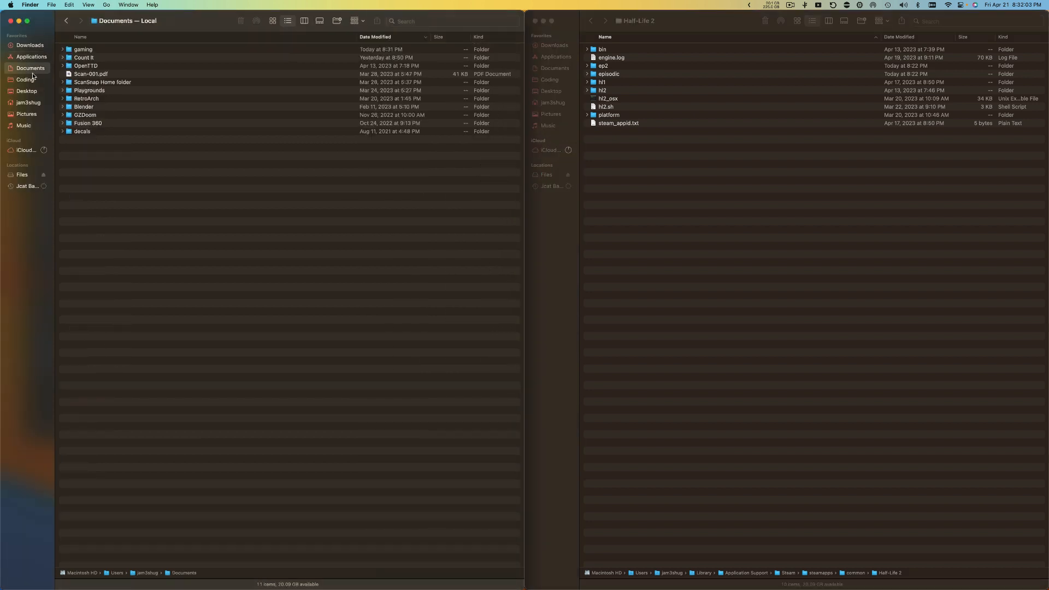
pyautogui.doubleClick(83, 48)
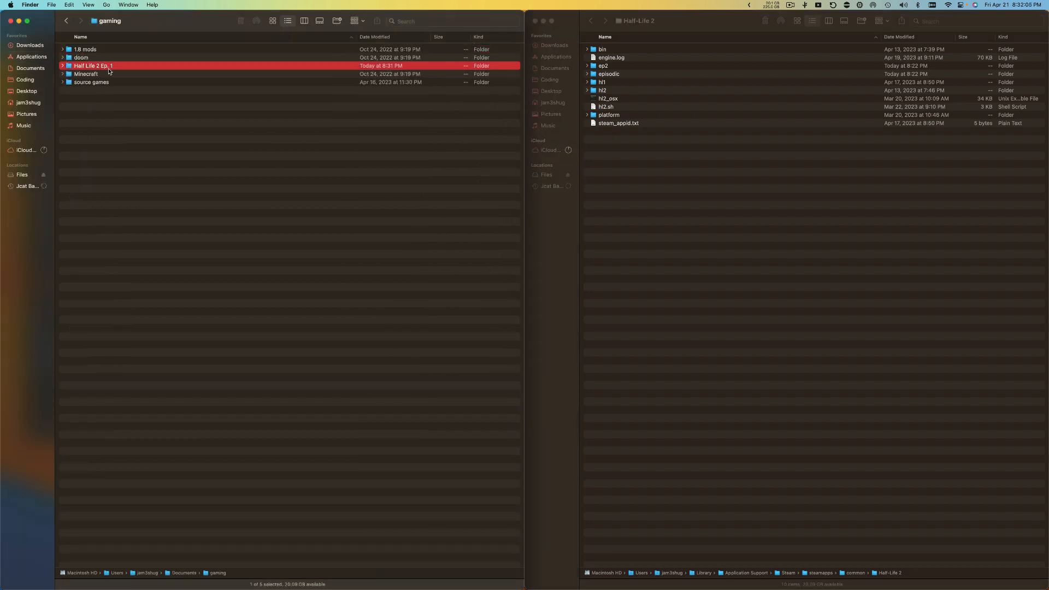
pyautogui.doubleClick(92, 65)
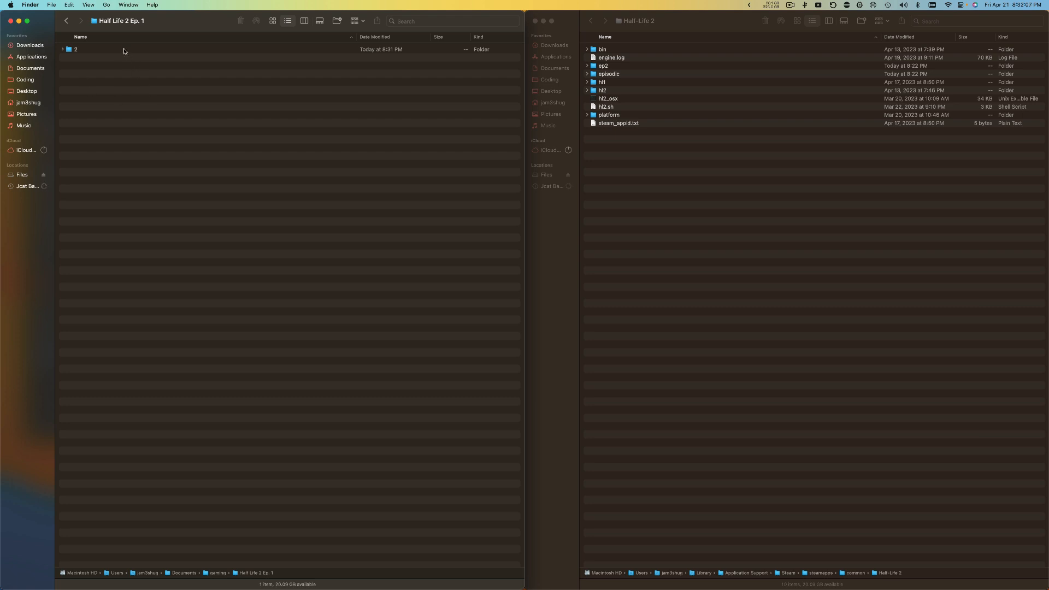
pyautogui.doubleClick(75, 49)
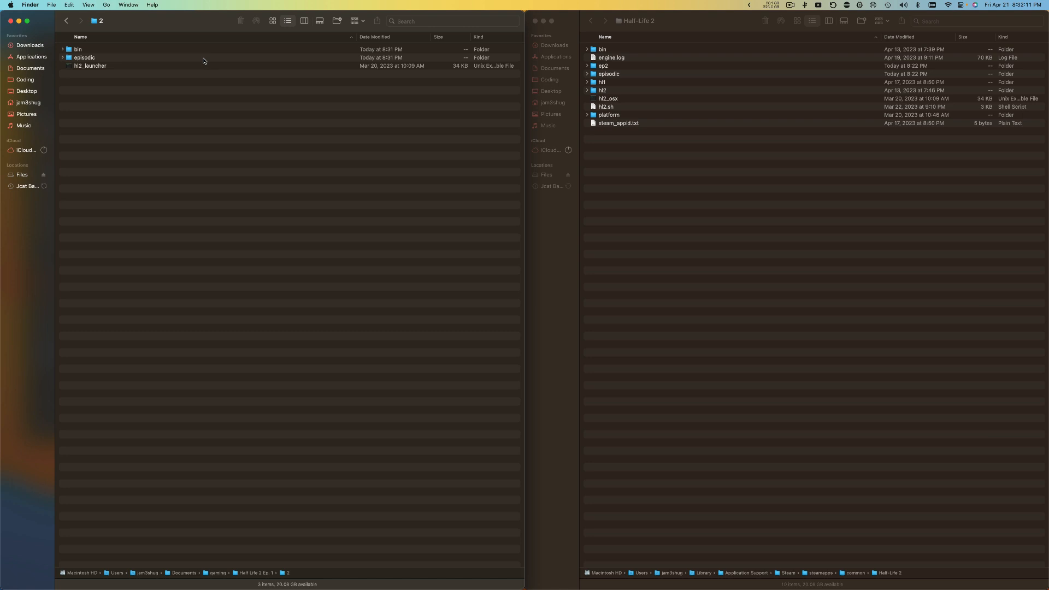
pyautogui.moveTo(684, 84)
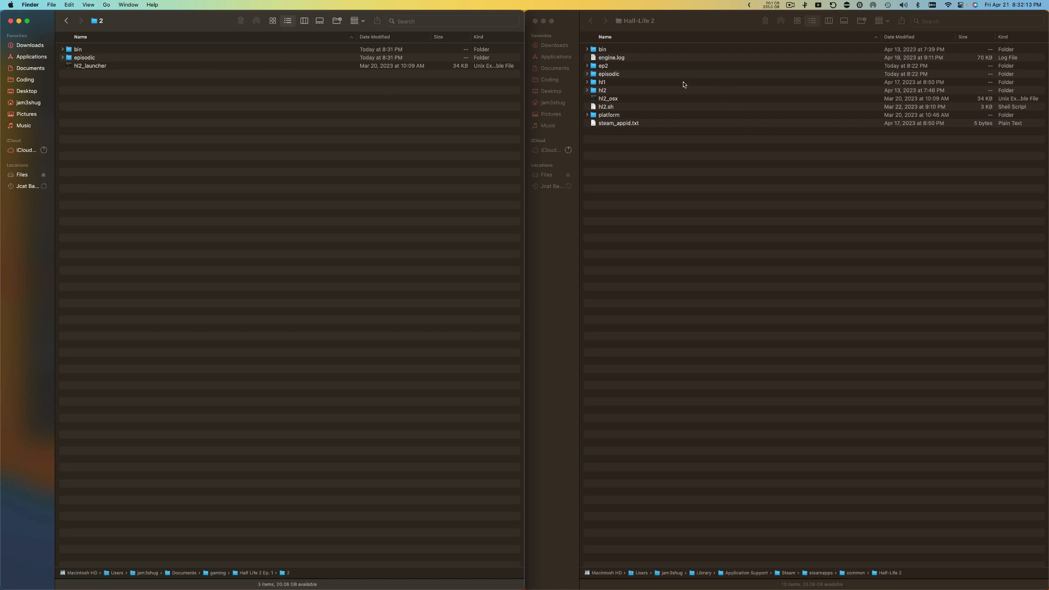
pyautogui.moveTo(633, 75)
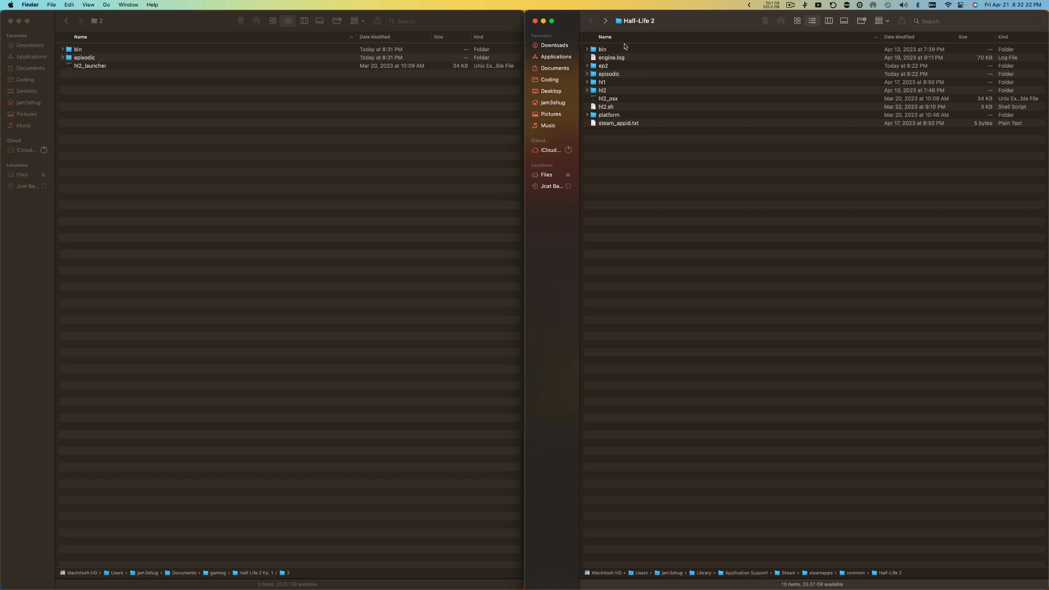
# Replace the game's bin and episodic bin with the new build's, renaming hl2_launcher to hl2_osx
pyautogui.click(603, 49)
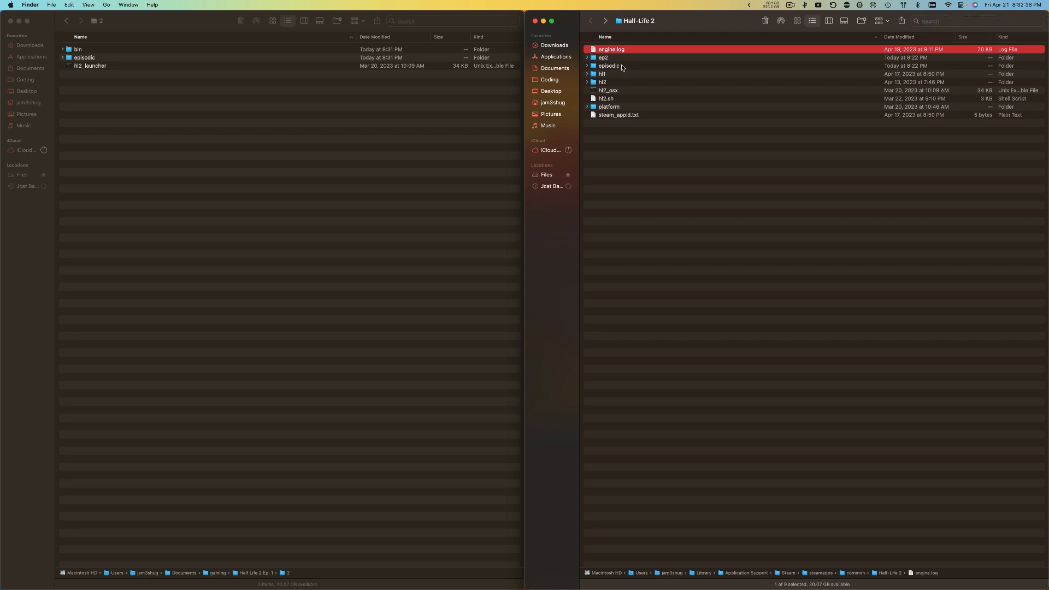
pyautogui.doubleClick(608, 65)
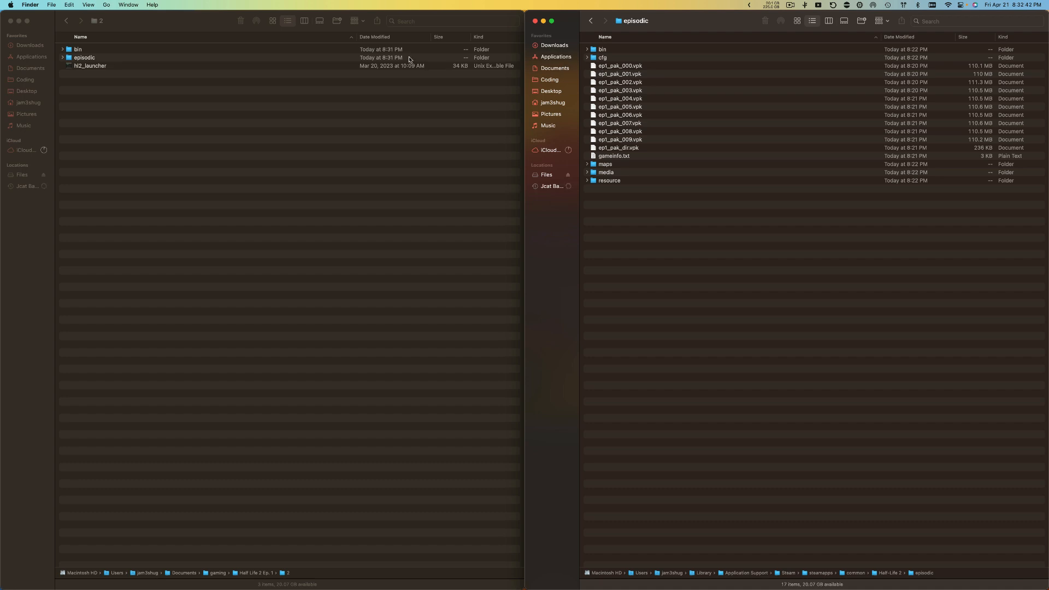
pyautogui.doubleClick(83, 57)
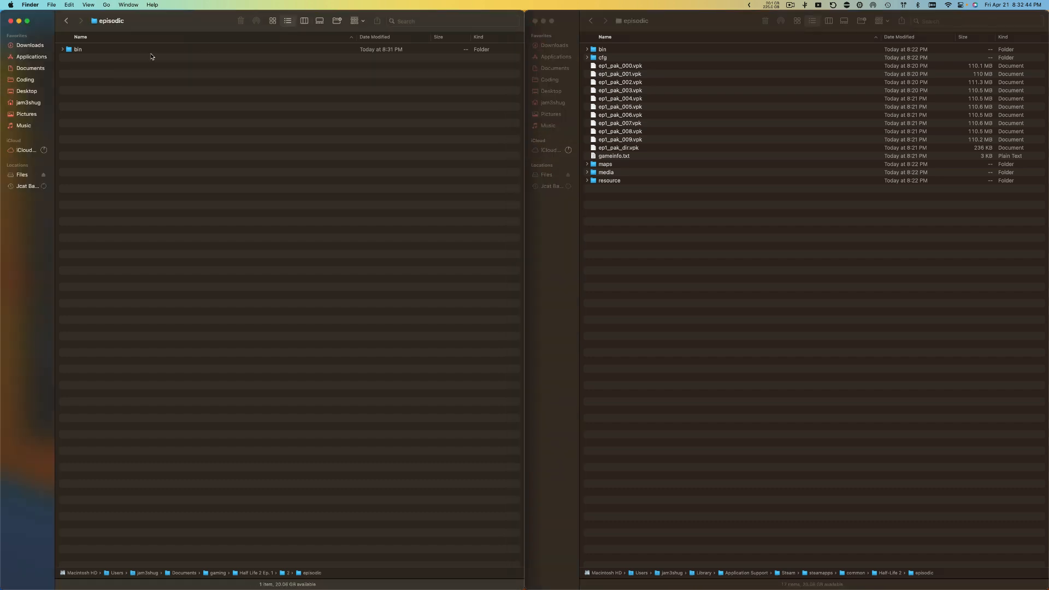
pyautogui.click(603, 48)
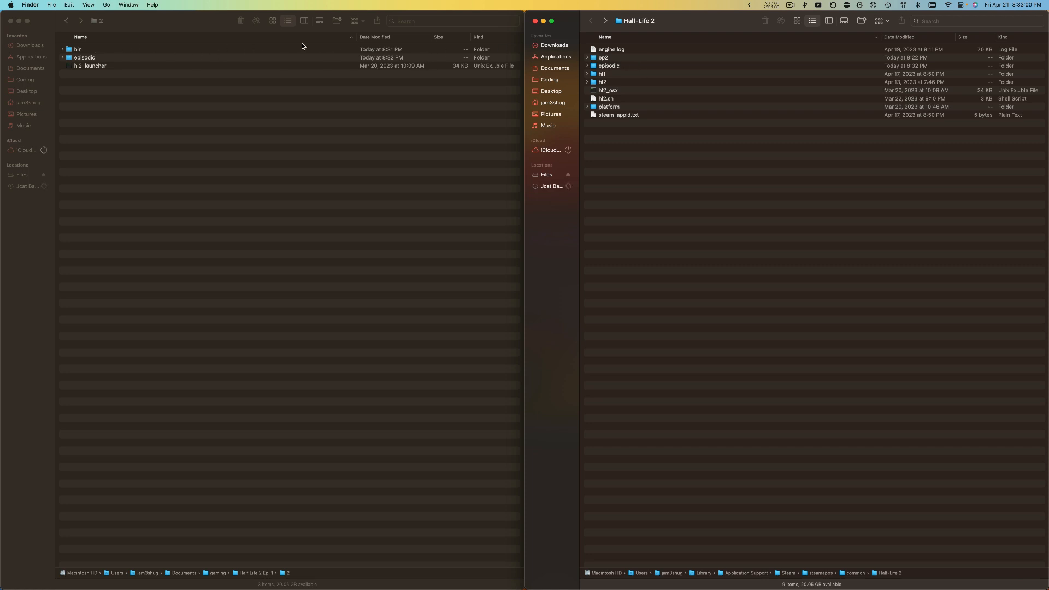
pyautogui.click(78, 49)
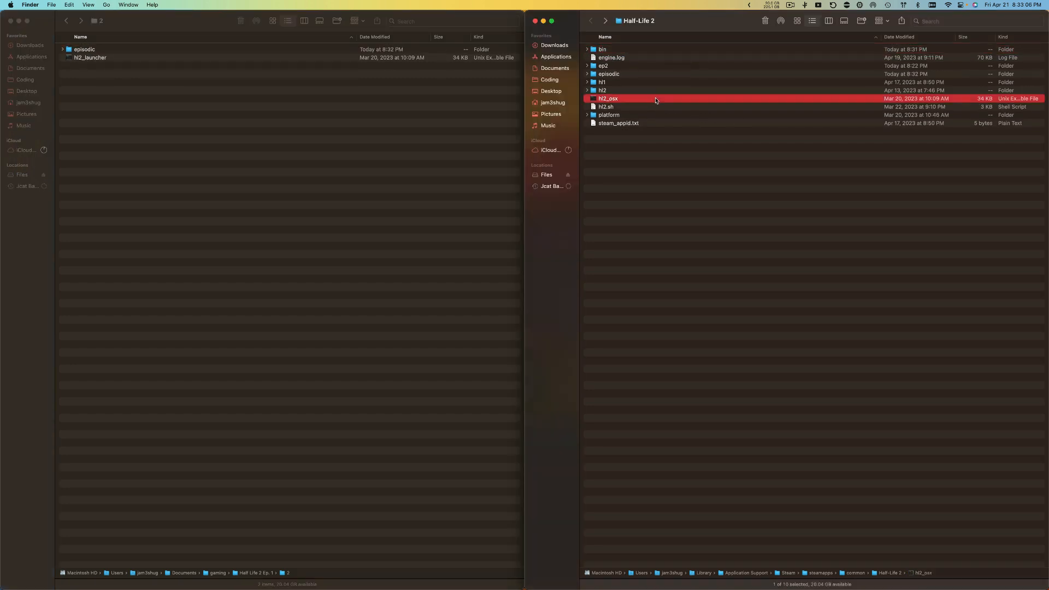
pyautogui.moveTo(662, 90)
pyautogui.write('hl2_osx')
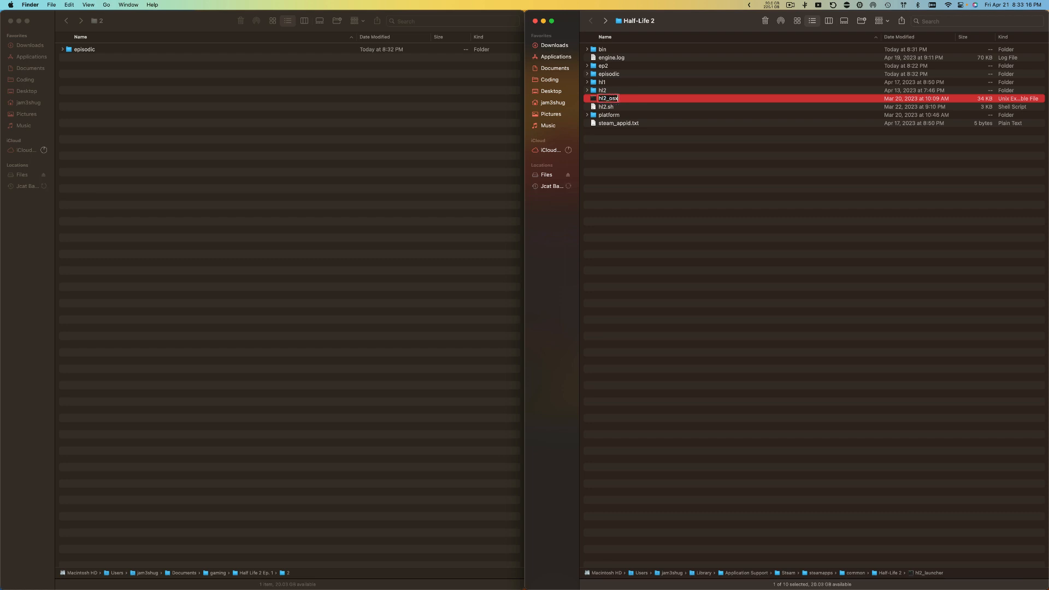
pyautogui.press('Return')
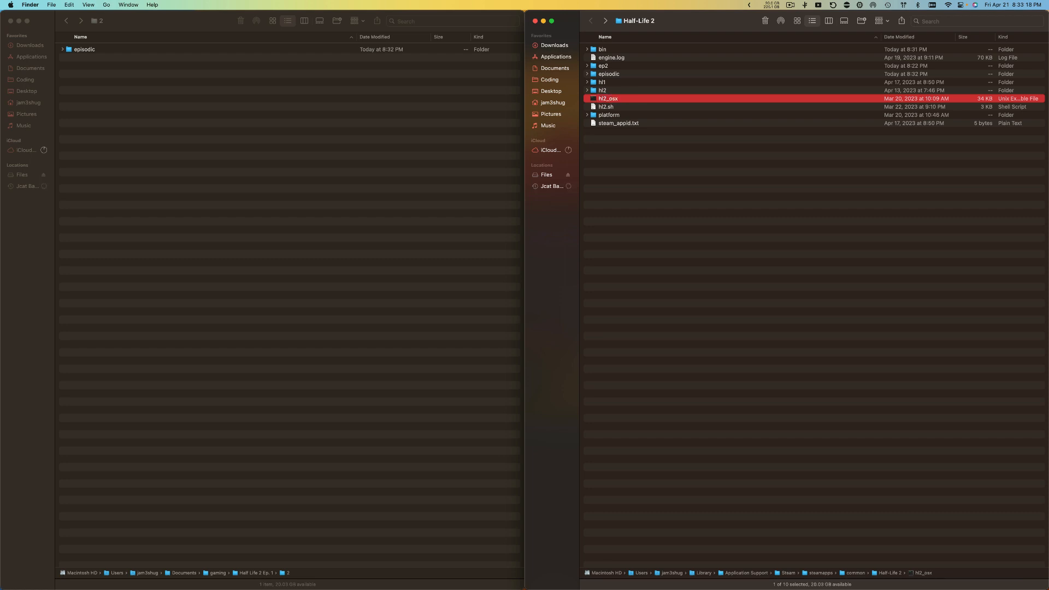
pyautogui.moveTo(1044, 345)
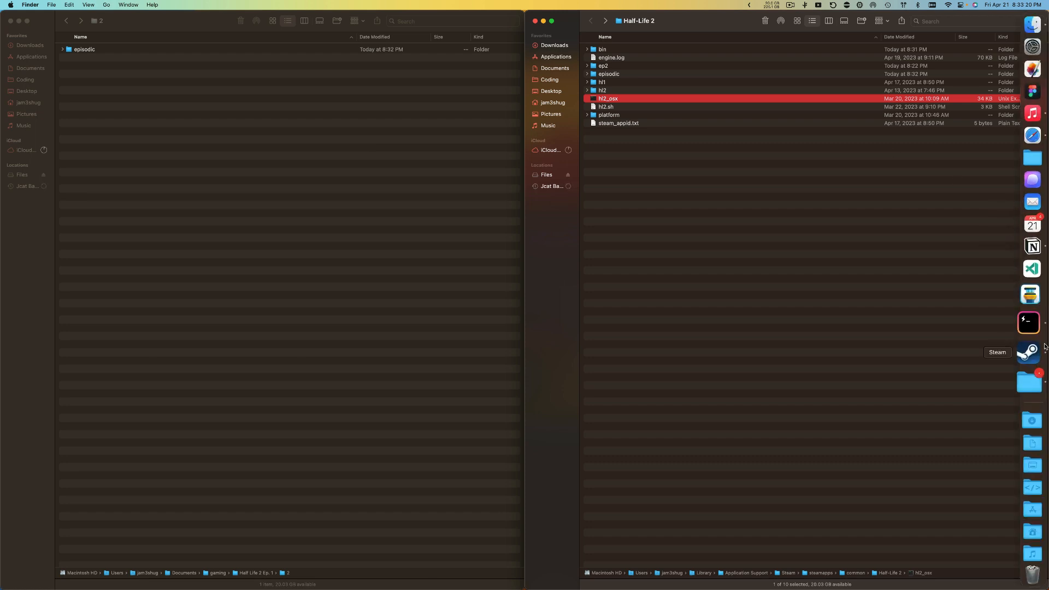
# Bring up the Steam library and press Play on Half-Life 2: Episode One
pyautogui.click(1029, 353)
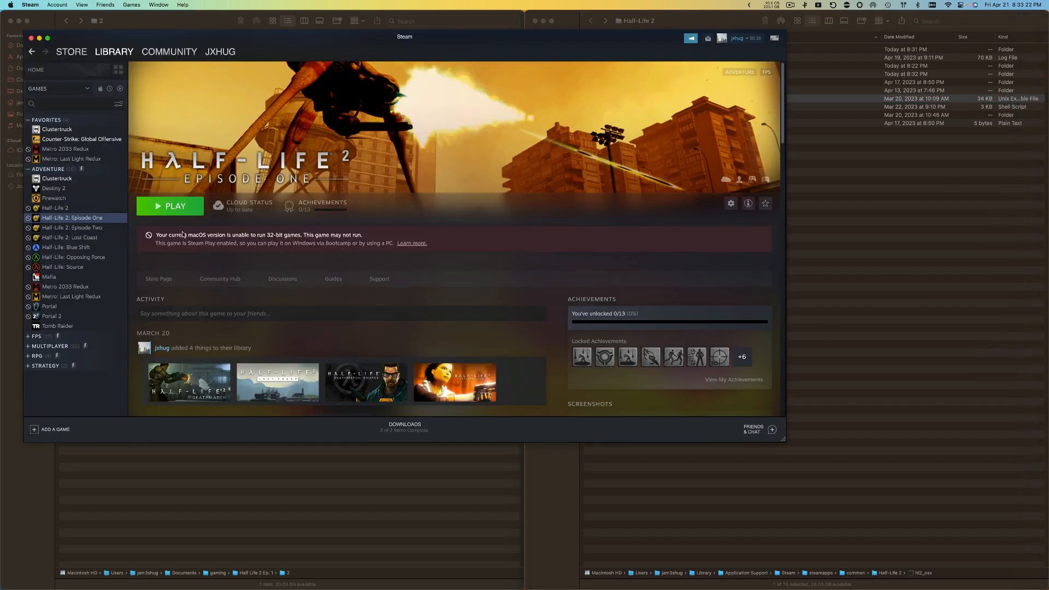
pyautogui.click(170, 206)
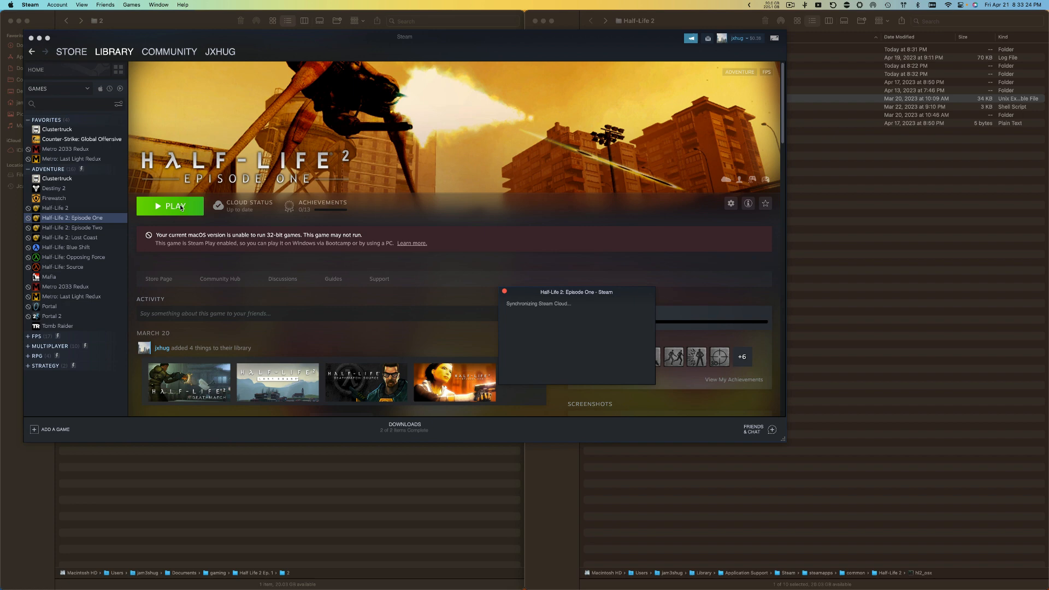
pyautogui.click(170, 206)
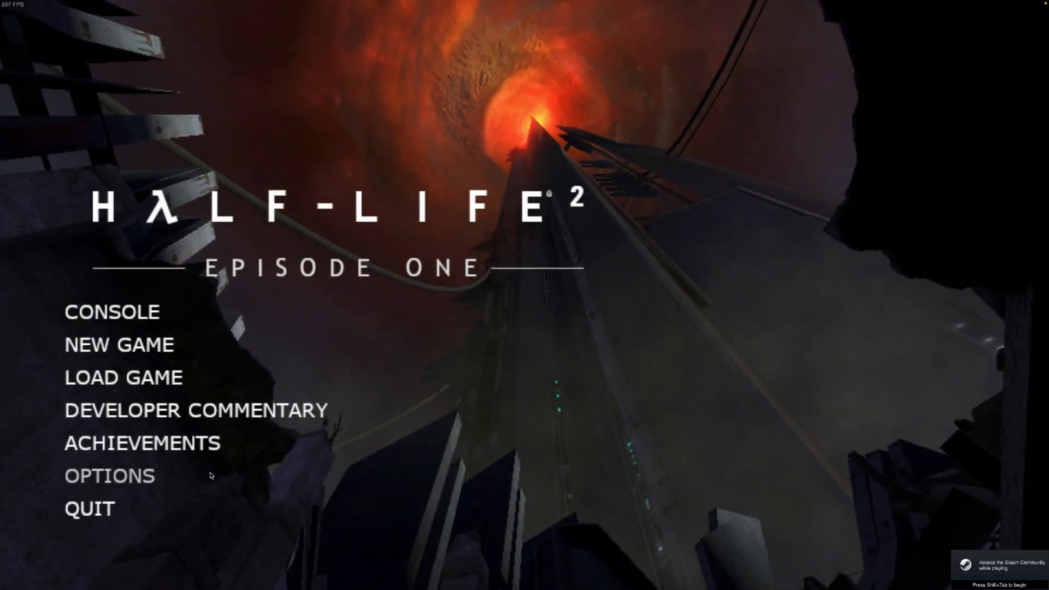
# In Video options choose 2560 x 1440 (native), apply it and close Options
pyautogui.click(110, 476)
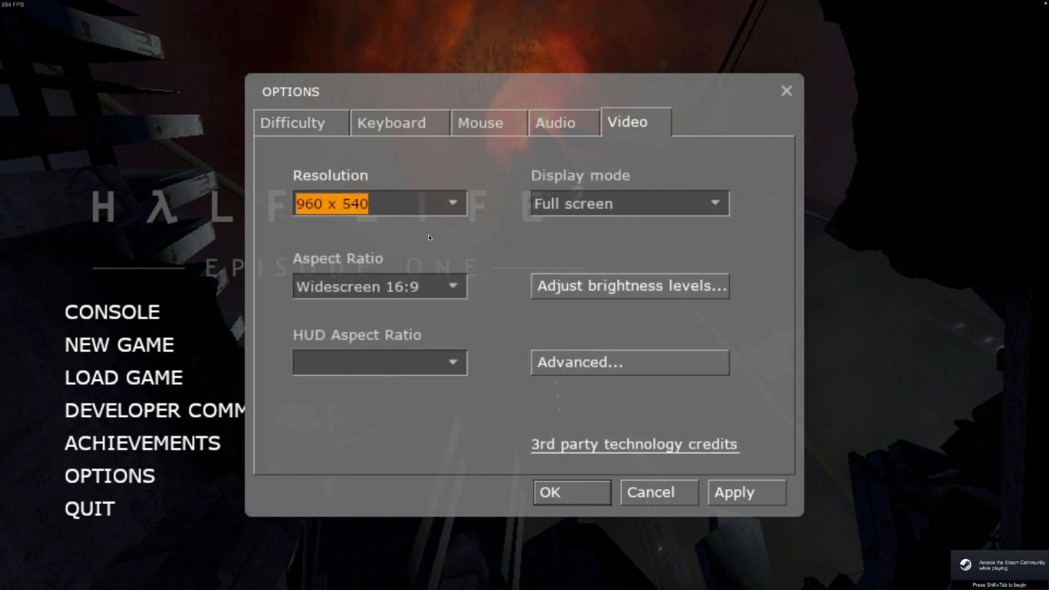
pyautogui.click(453, 203)
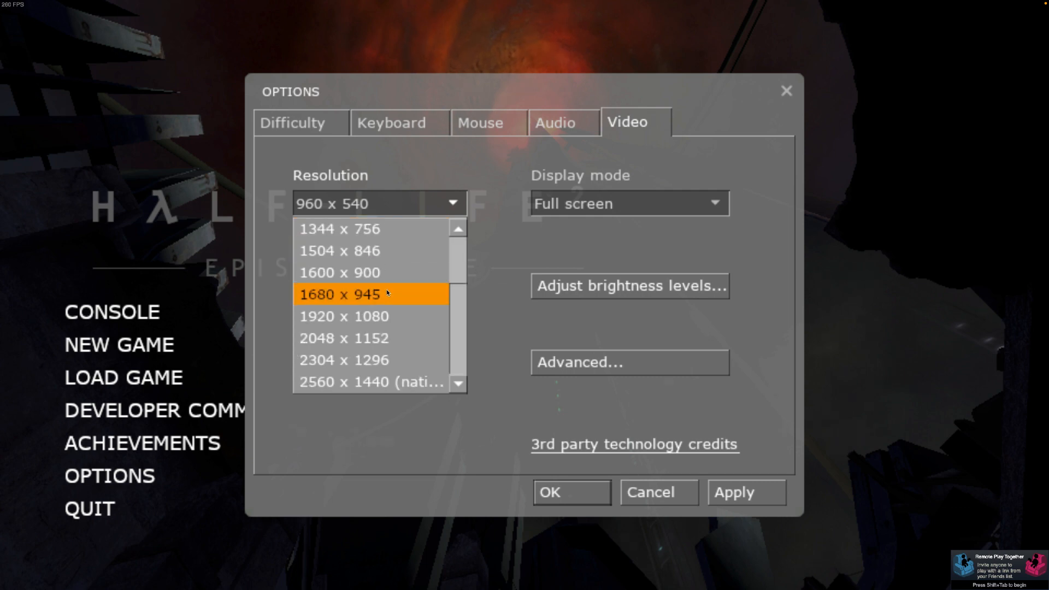
pyautogui.click(372, 382)
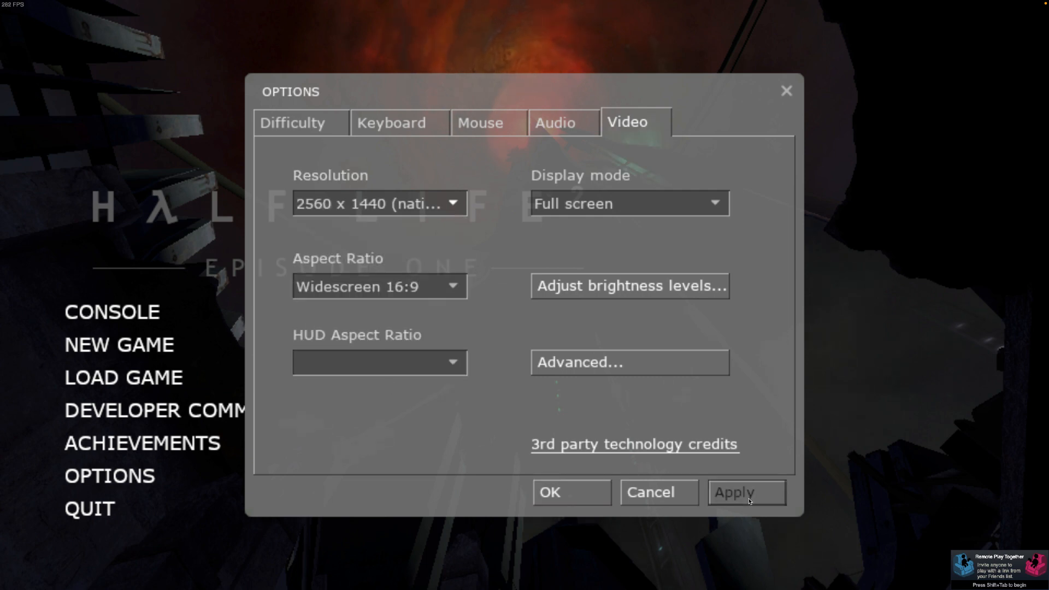
pyautogui.click(745, 492)
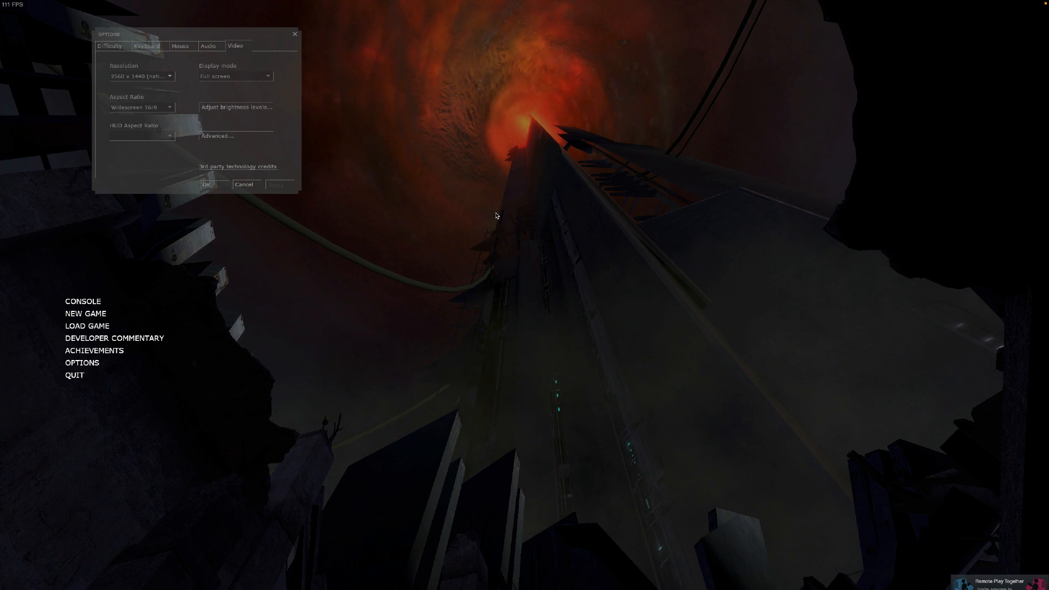
pyautogui.click(243, 184)
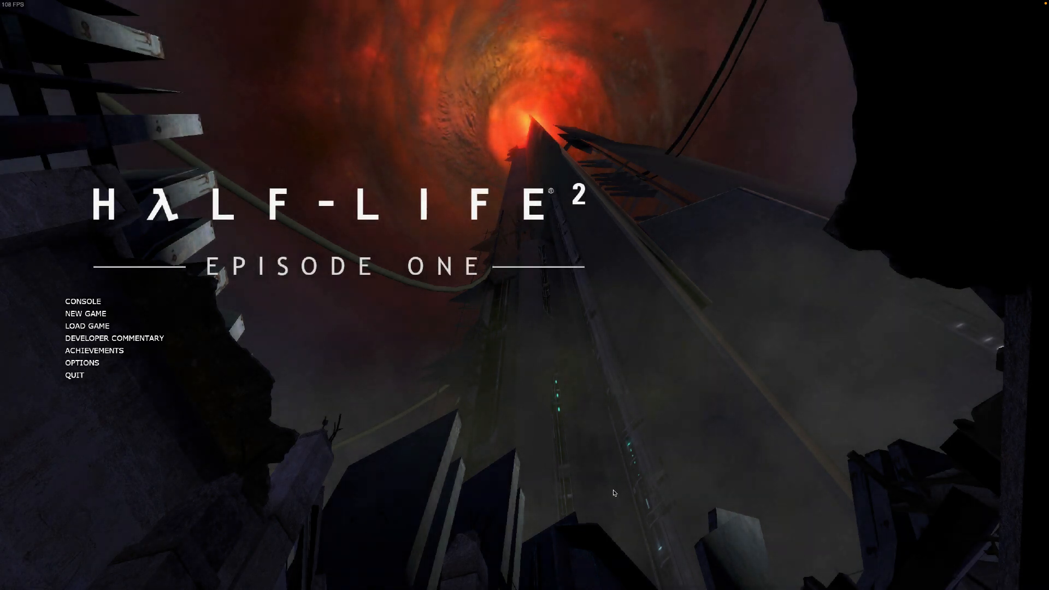
pyautogui.moveTo(42, 10)
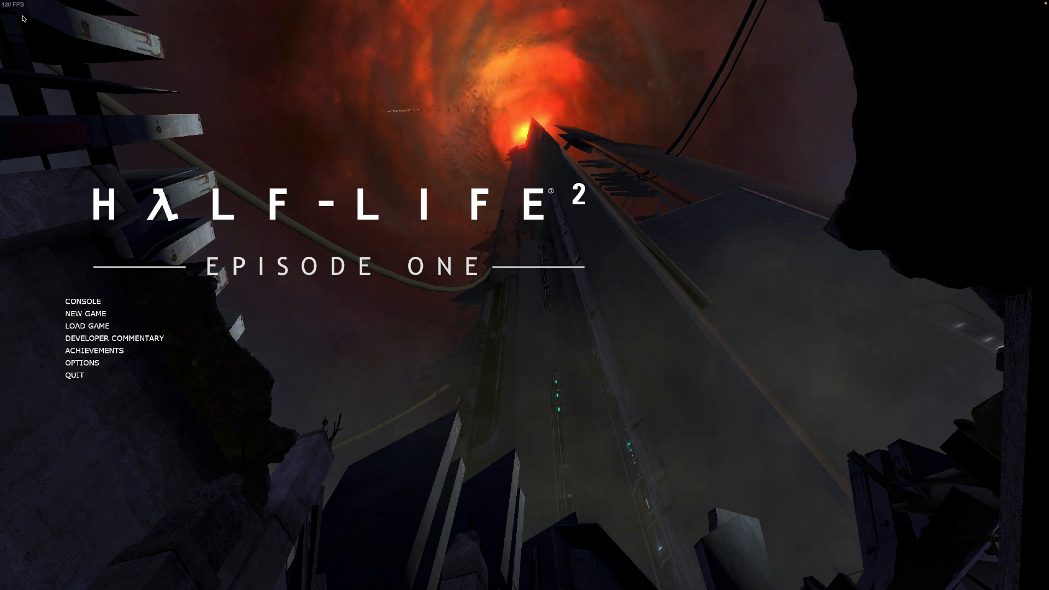
# Start a new Episode One game, then quit, saving progress on exit
pyautogui.click(85, 313)
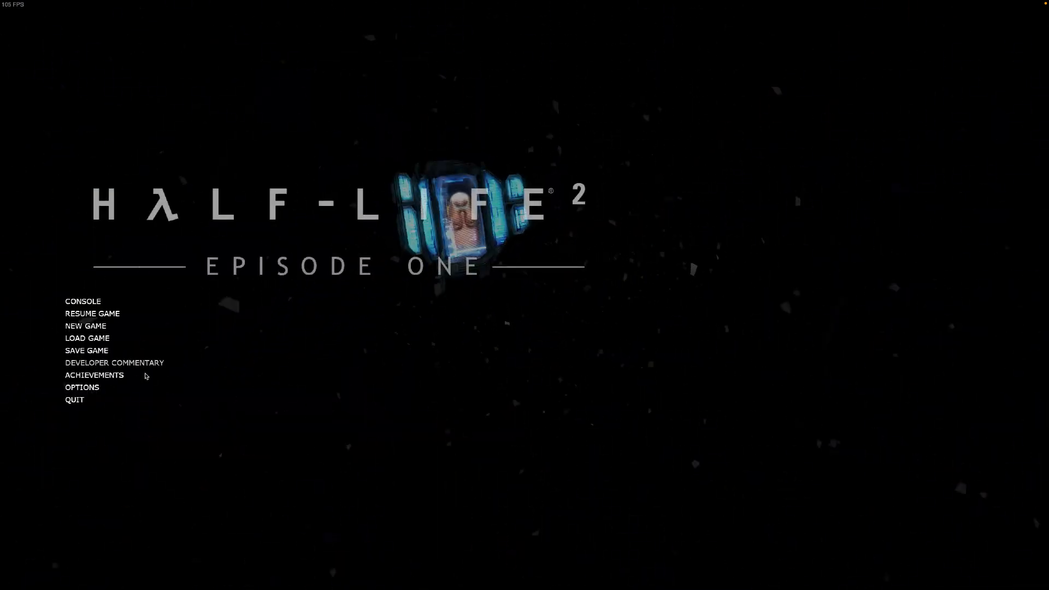
pyautogui.click(74, 399)
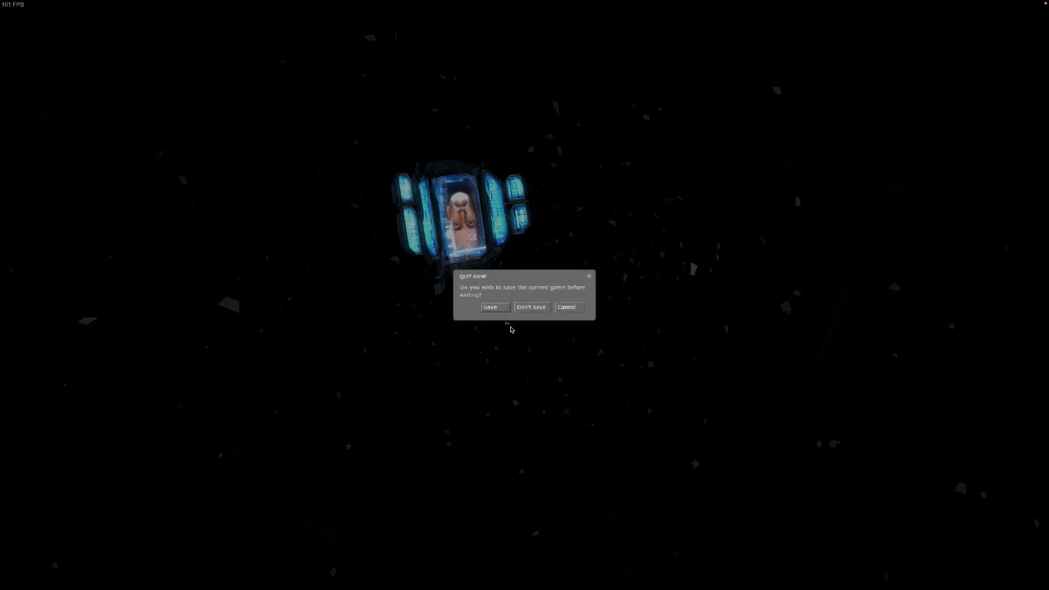
pyautogui.moveTo(503, 311)
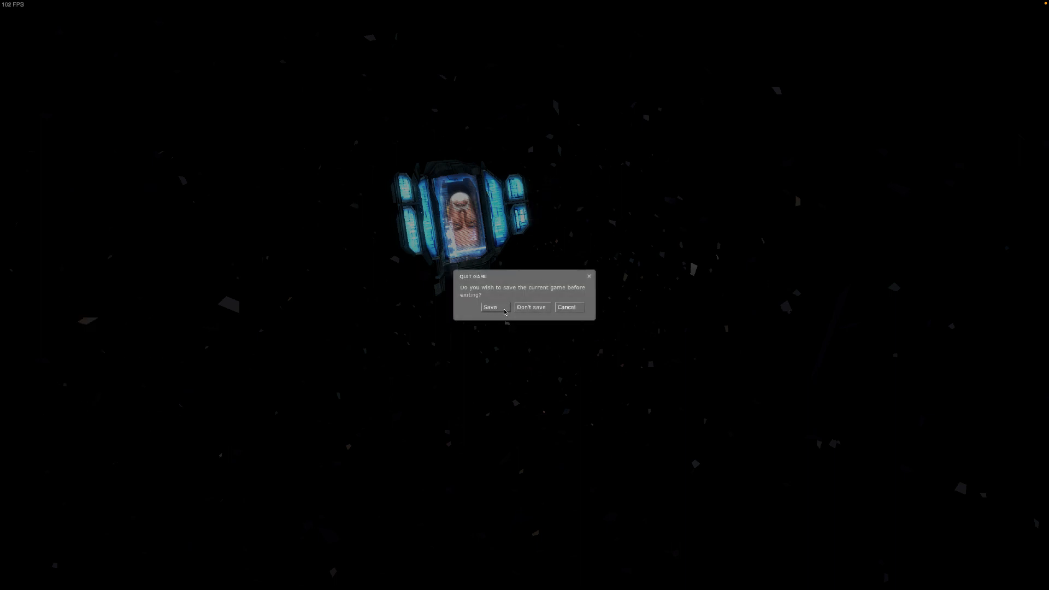
pyautogui.click(531, 307)
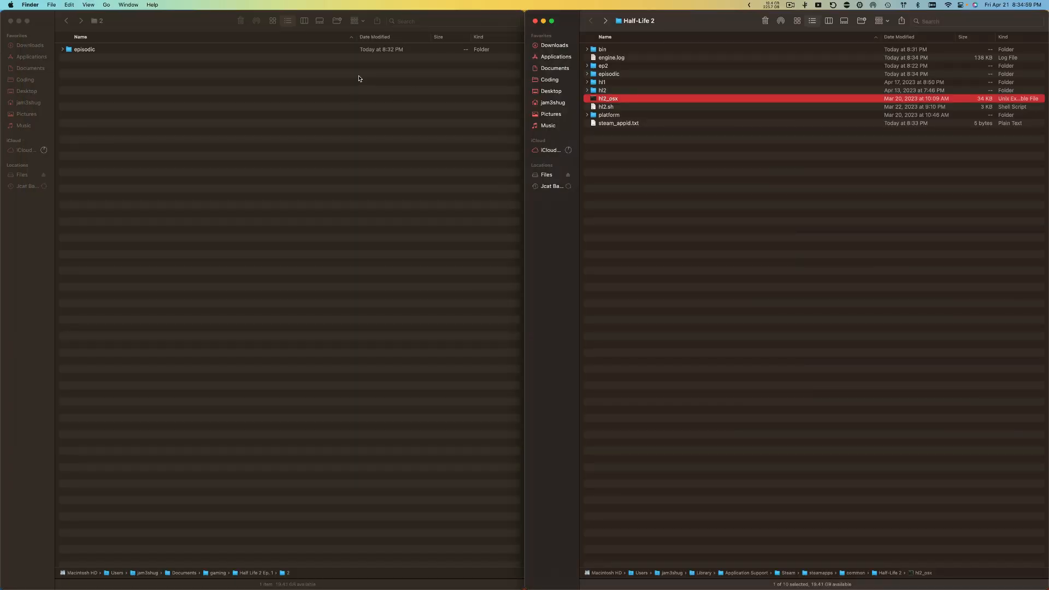
pyautogui.moveTo(295, 67)
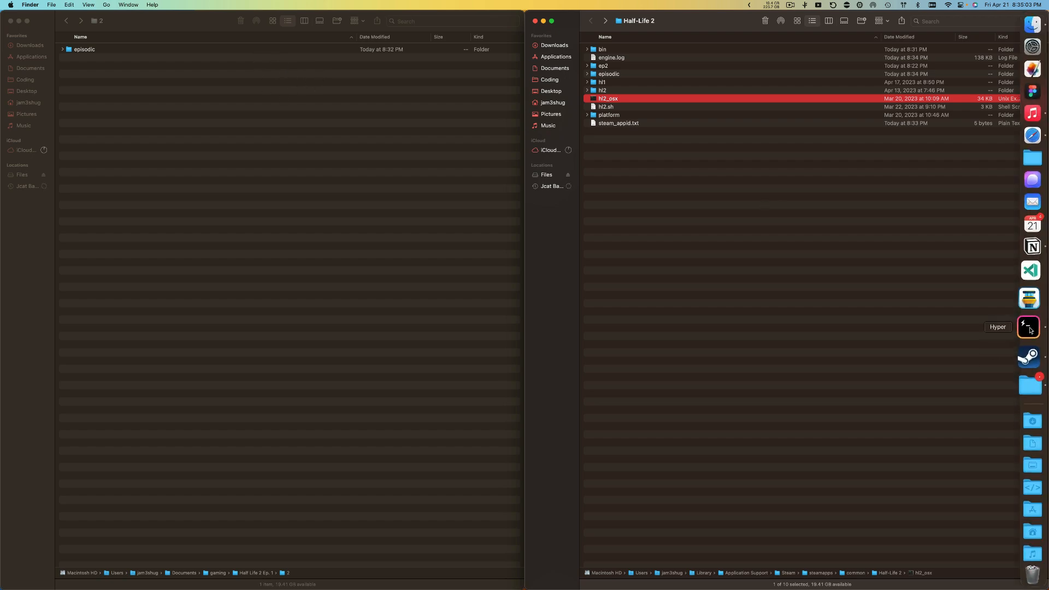
# Bring Hyper forward and scroll through the waf install output for Ep. 1
pyautogui.click(1029, 327)
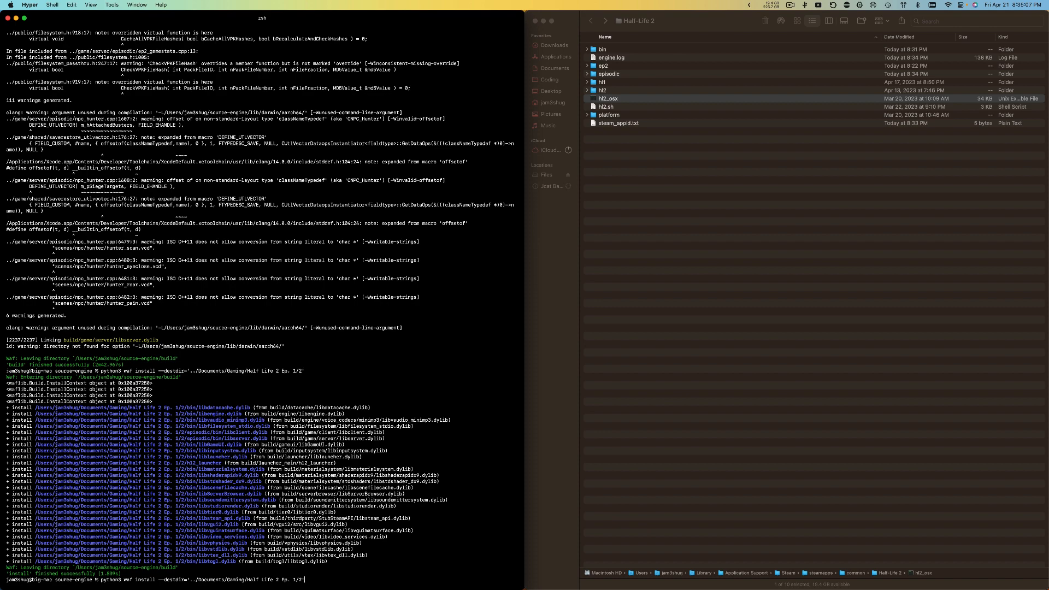
pyautogui.scroll(-3)
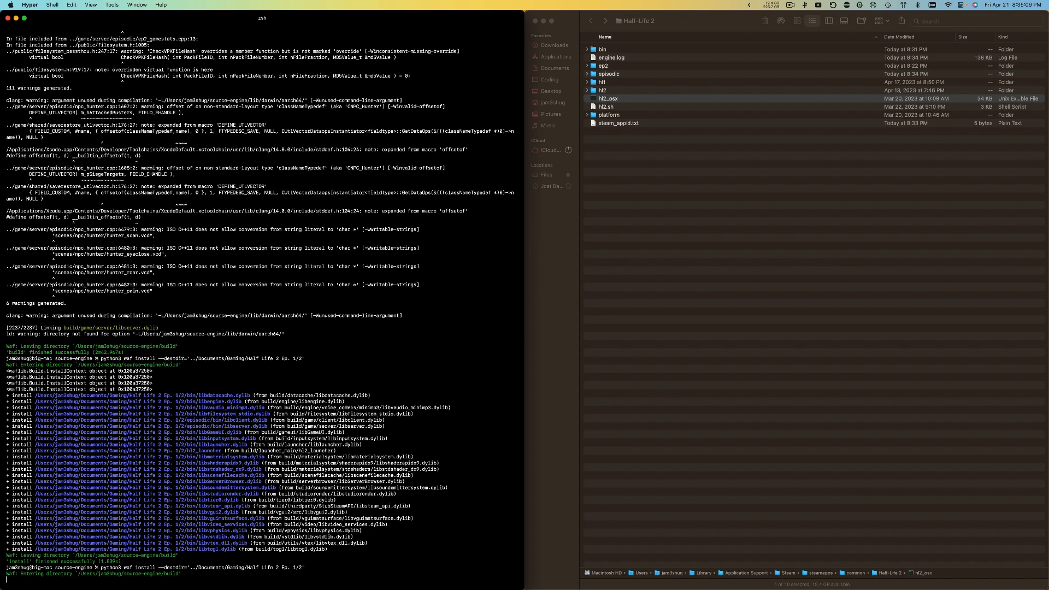
pyautogui.scroll(-3)
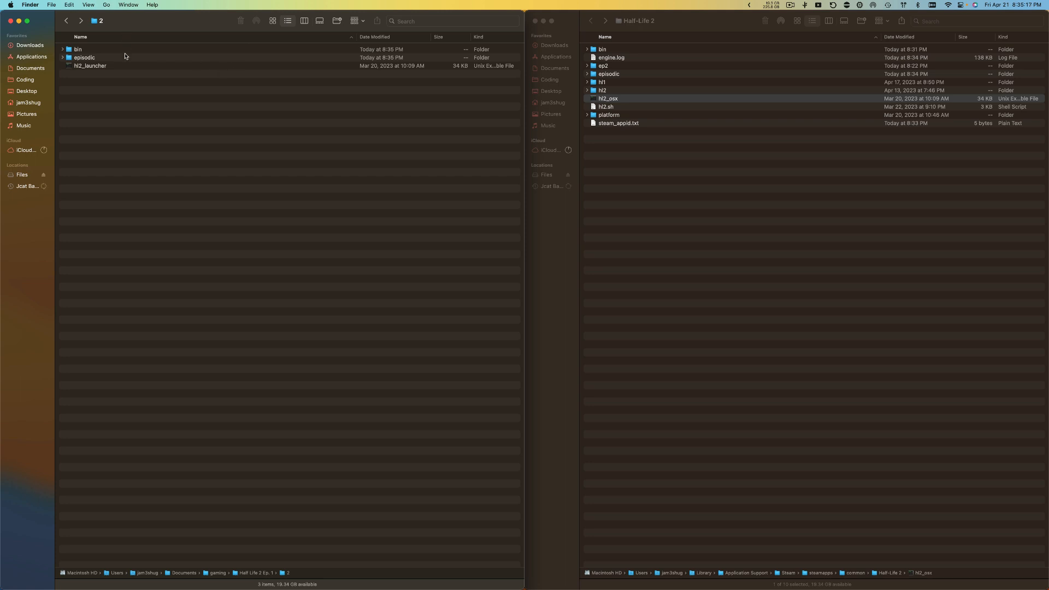
pyautogui.moveTo(125, 53)
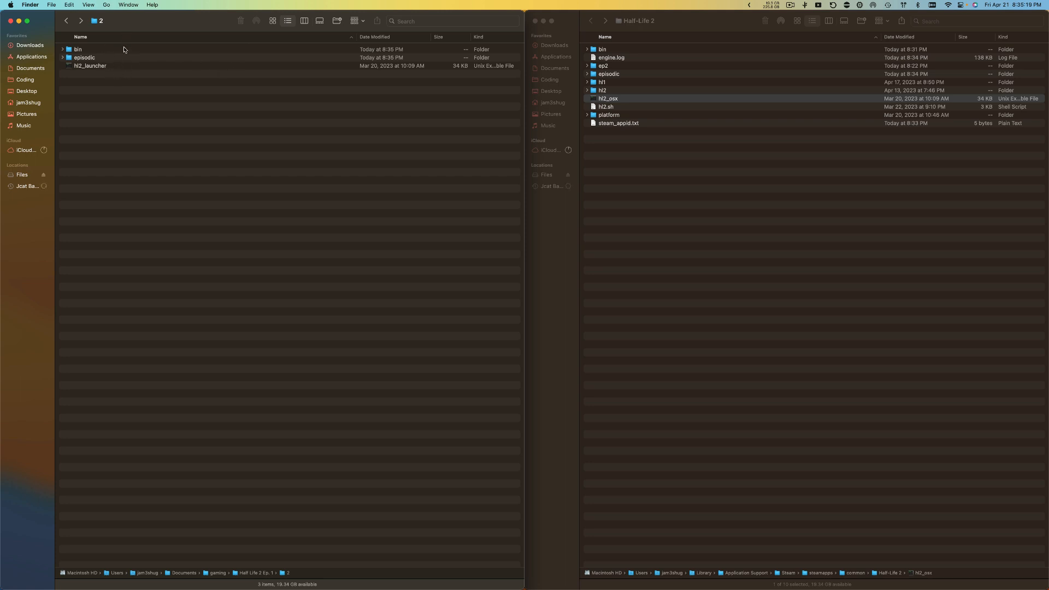
# Drag the built bin folder from episodic into Steam's ep2 folder
pyautogui.doubleClick(603, 65)
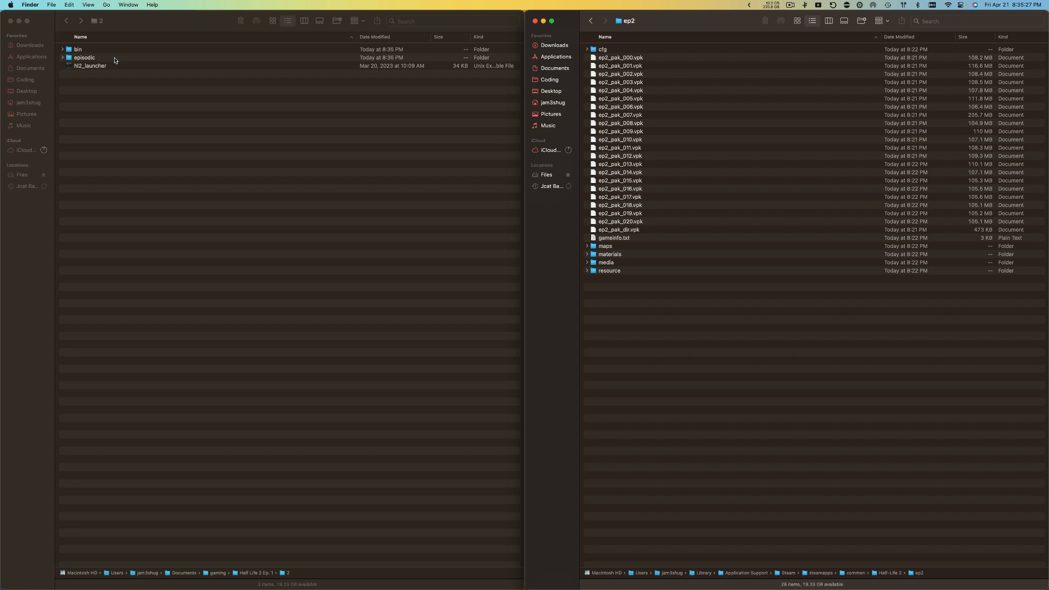
pyautogui.doubleClick(84, 57)
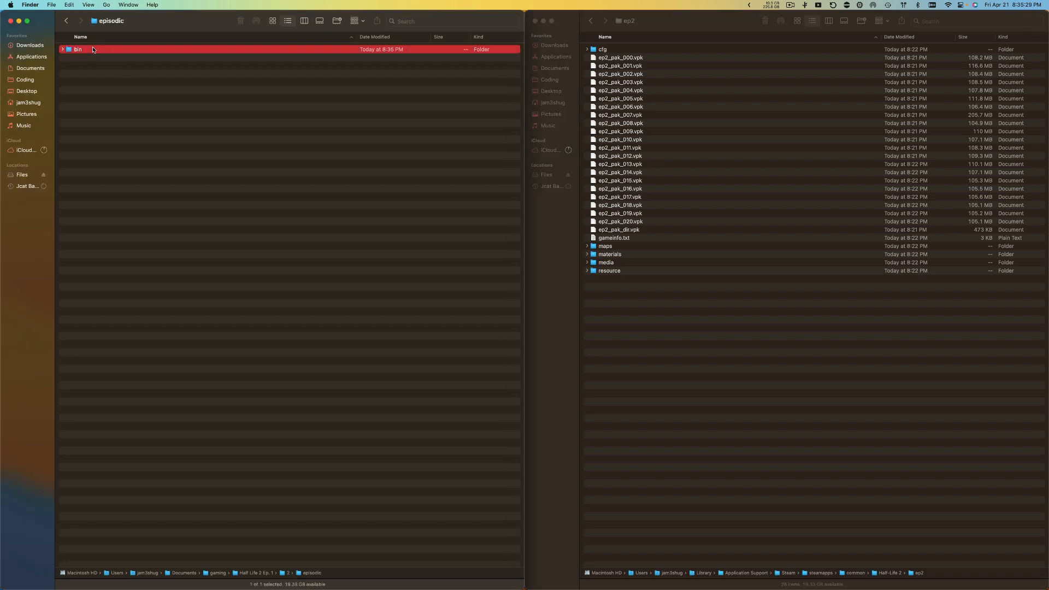
pyautogui.moveTo(78, 48); pyautogui.dragTo(387, 84)
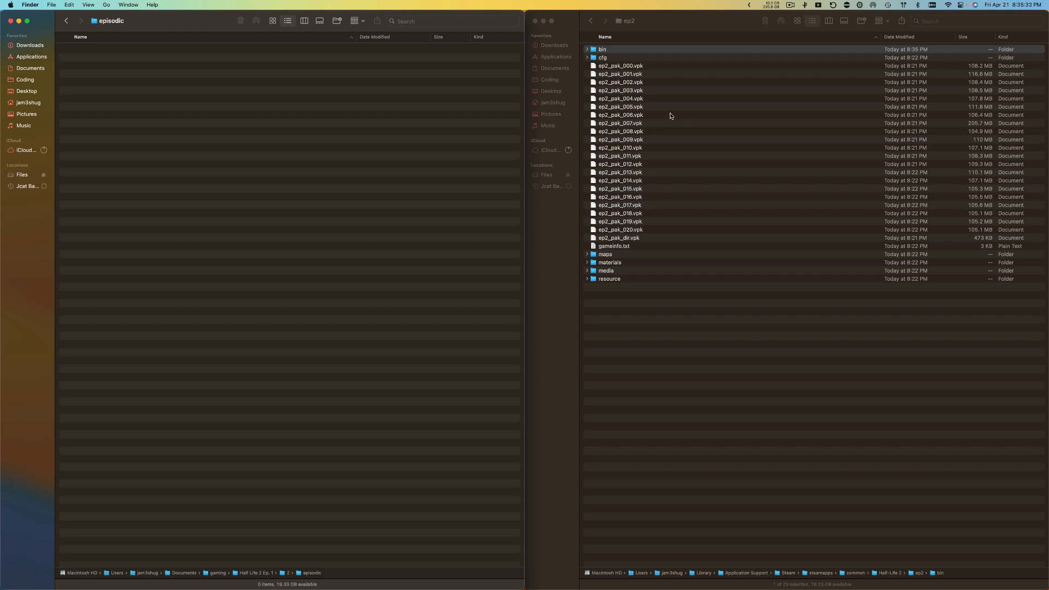
# Navigate back up to the Half-Life 2 folder and select hl2_osx
pyautogui.click(66, 21)
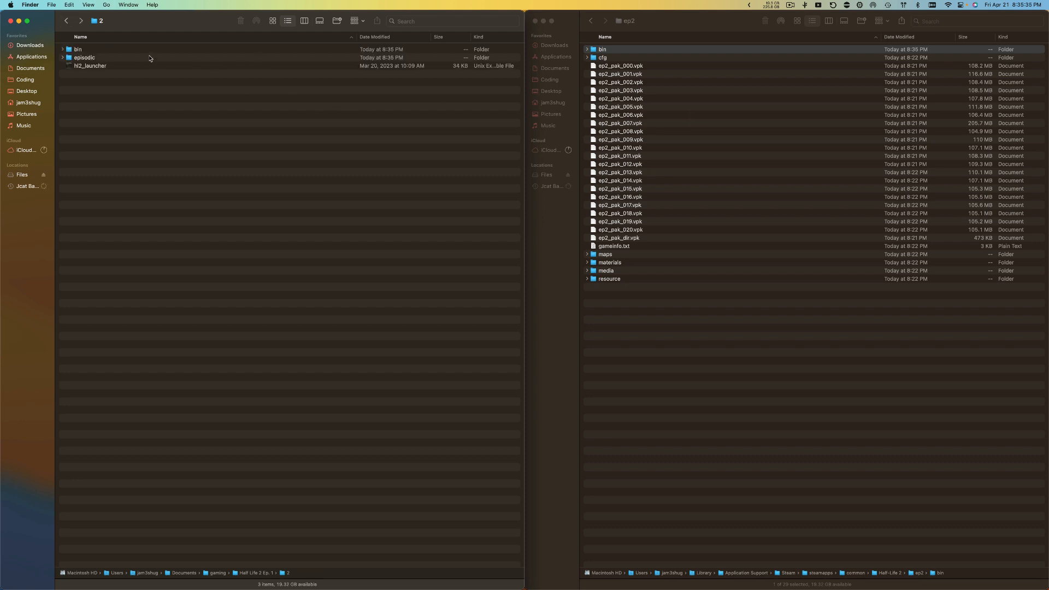
pyautogui.click(591, 20)
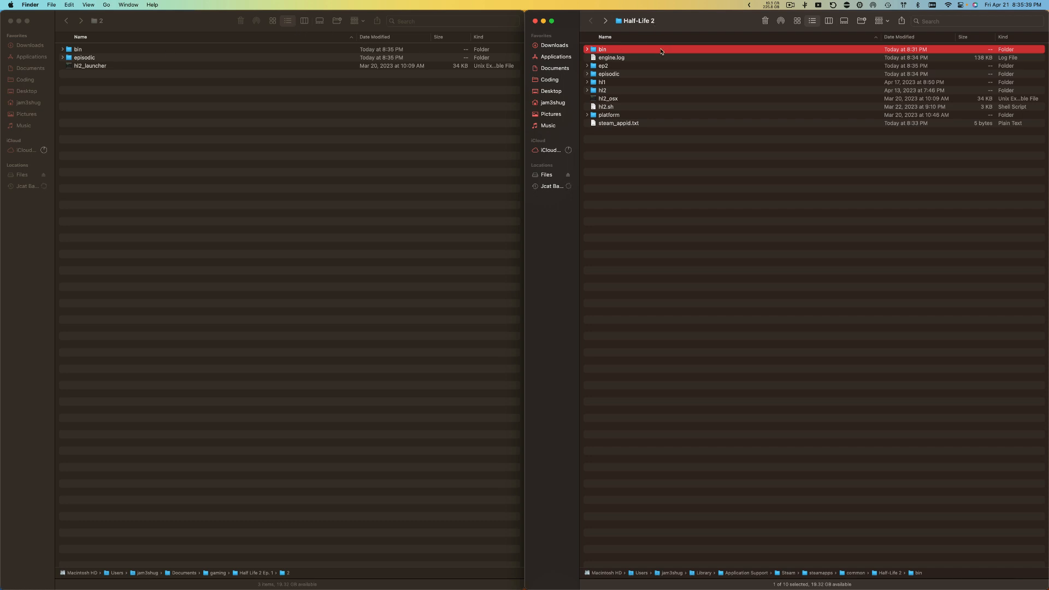
pyautogui.doubleClick(78, 49)
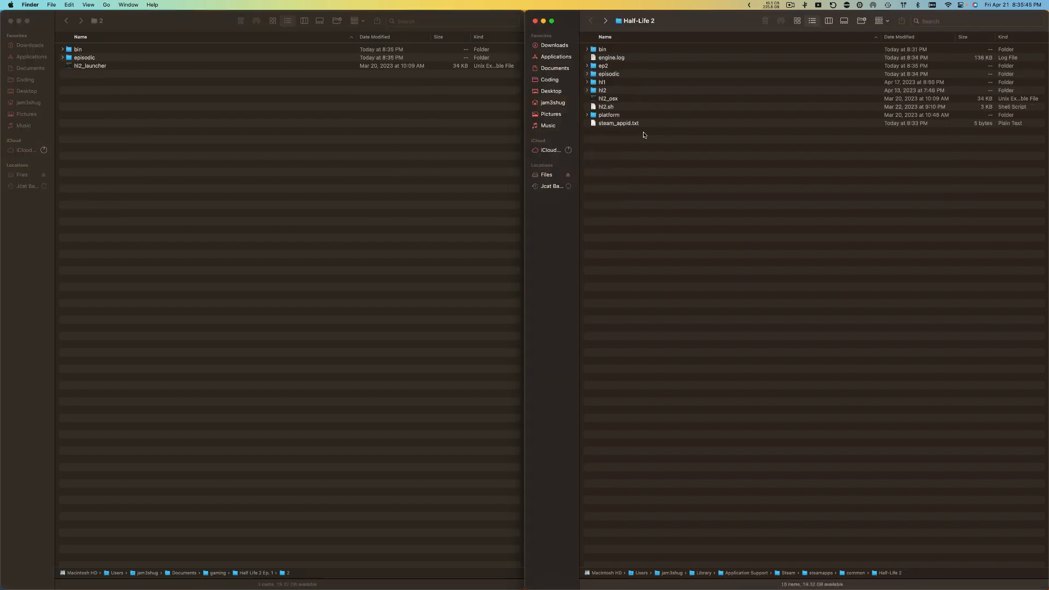
pyautogui.moveTo(640, 112)
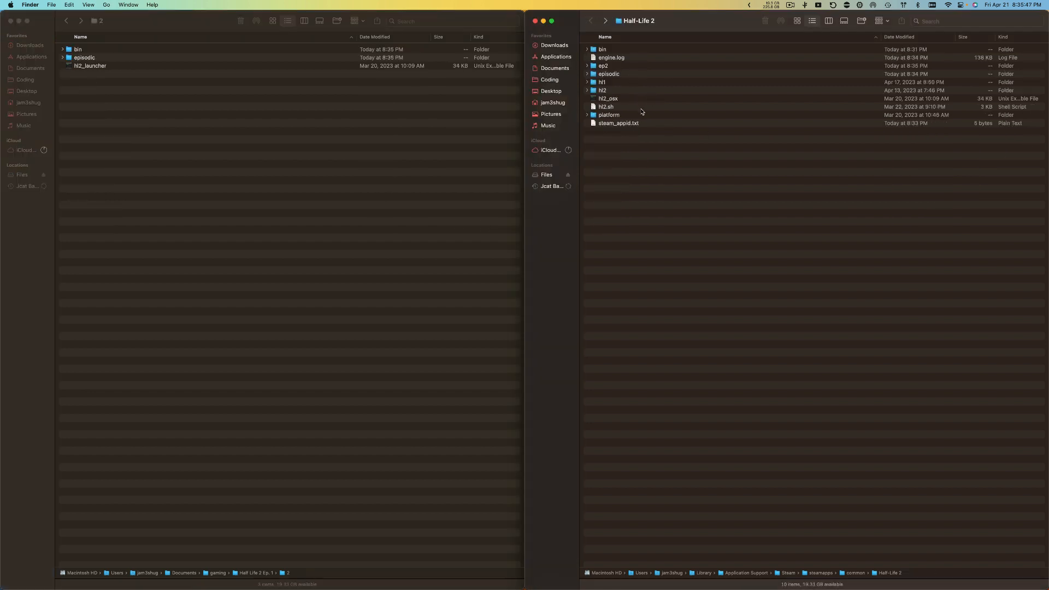
pyautogui.moveTo(577, 89)
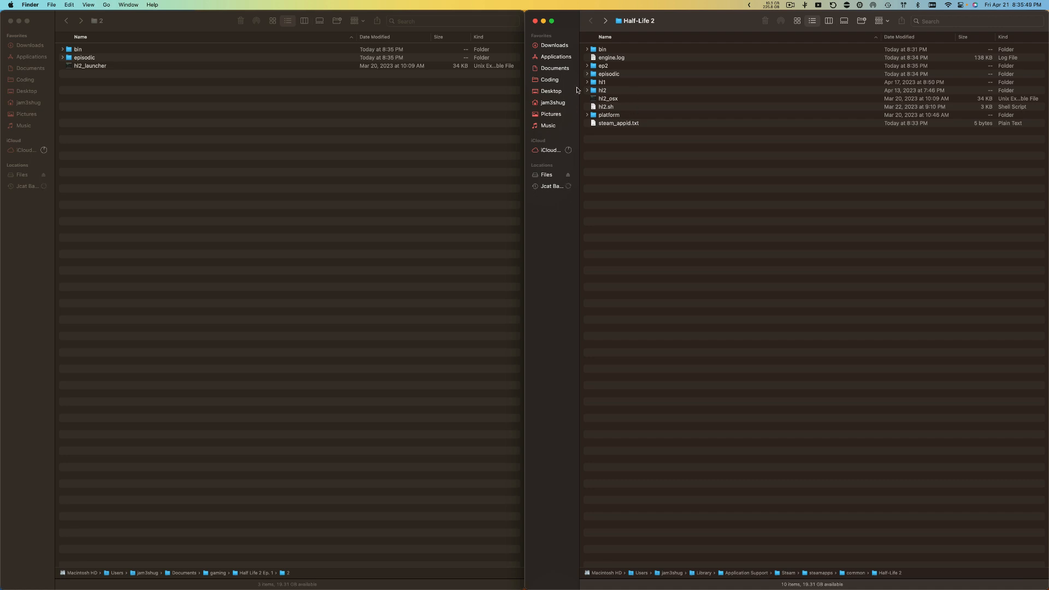
pyautogui.click(608, 99)
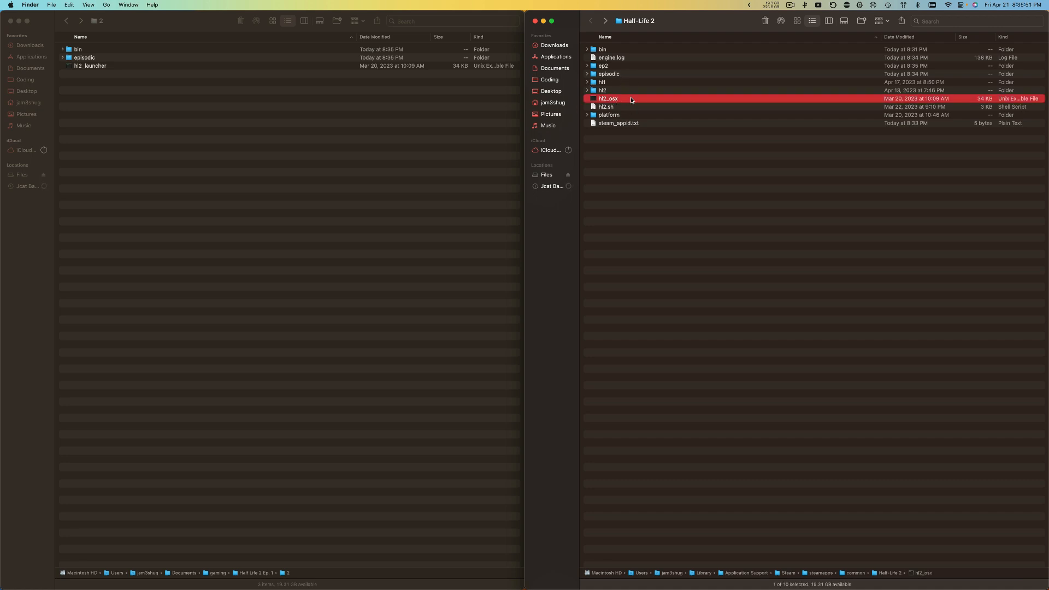
pyautogui.moveTo(635, 95)
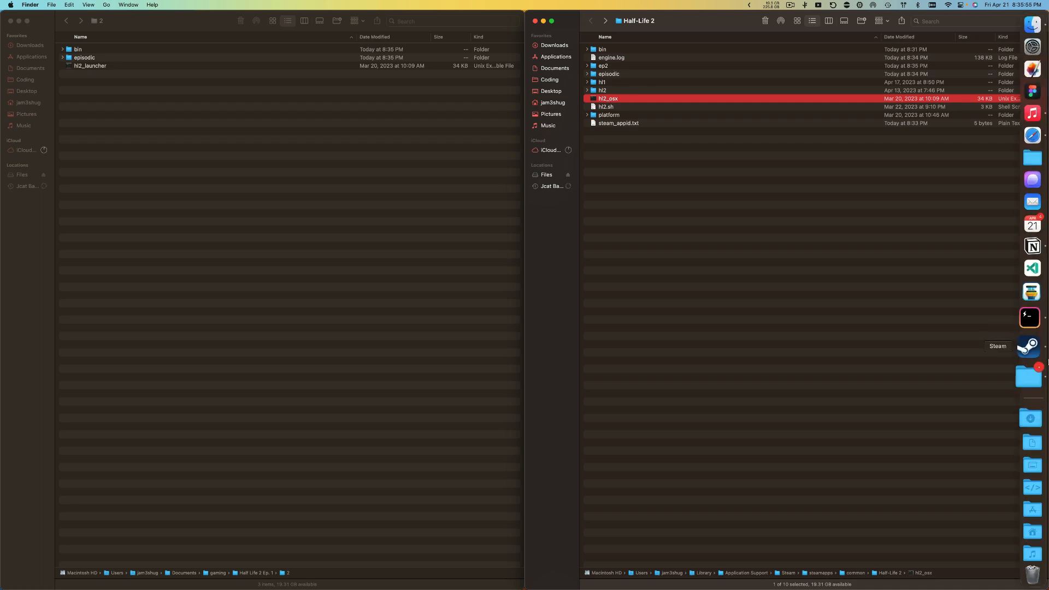
# Bring the Steam library to the front from the Dock
pyautogui.click(1029, 346)
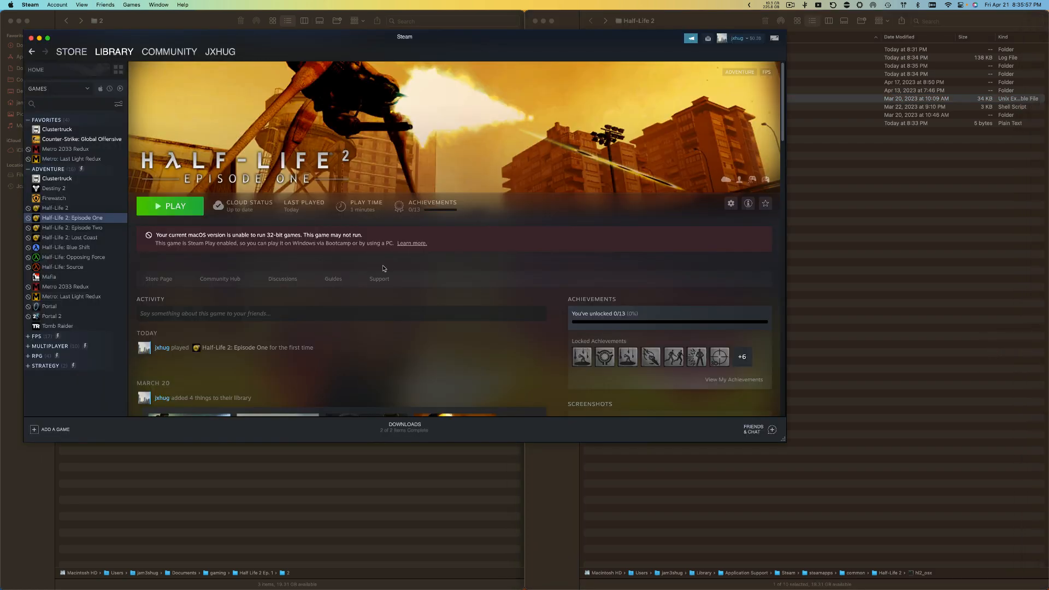
pyautogui.moveTo(72, 227)
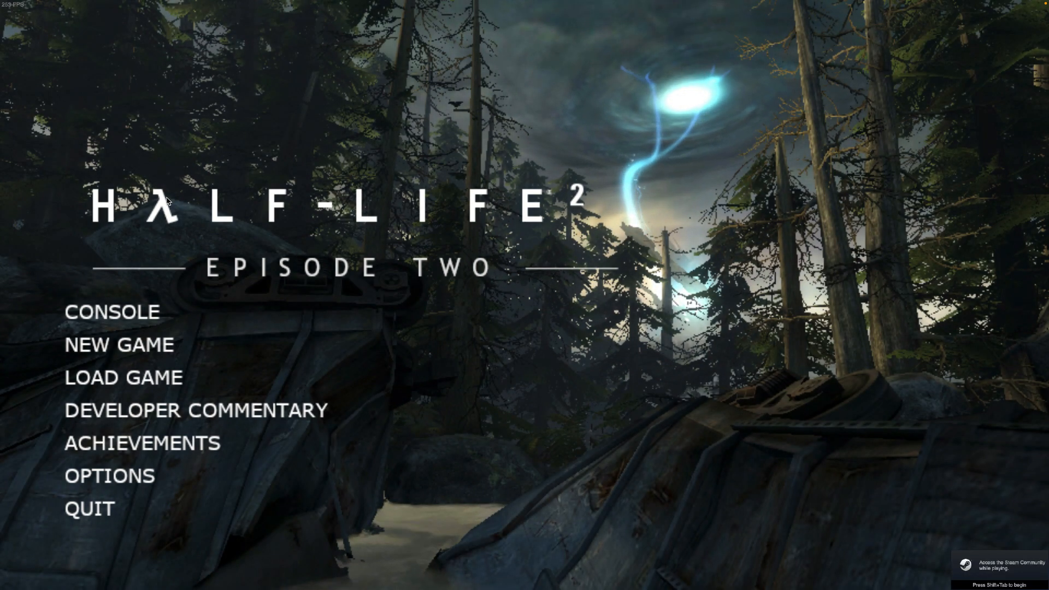
pyautogui.moveTo(255, 421)
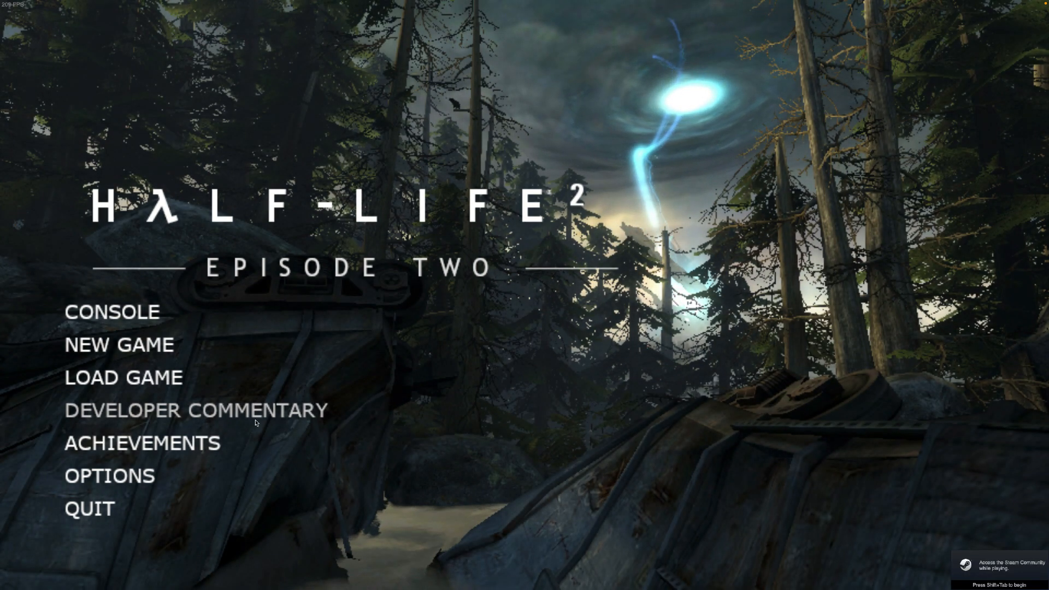
# Open Episode Two's Options and cancel without changing anything
pyautogui.click(109, 476)
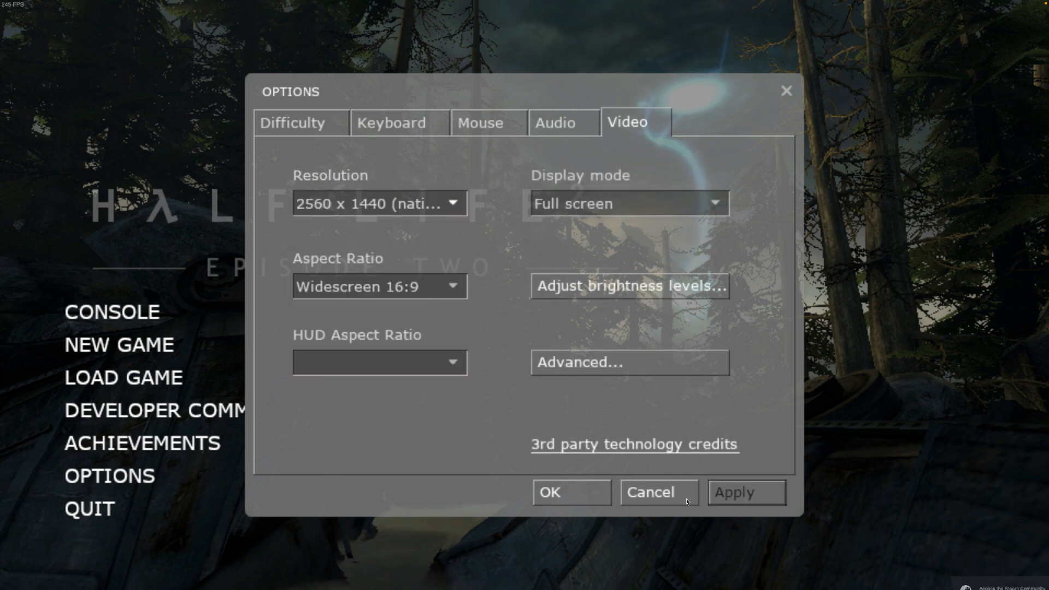
pyautogui.click(657, 493)
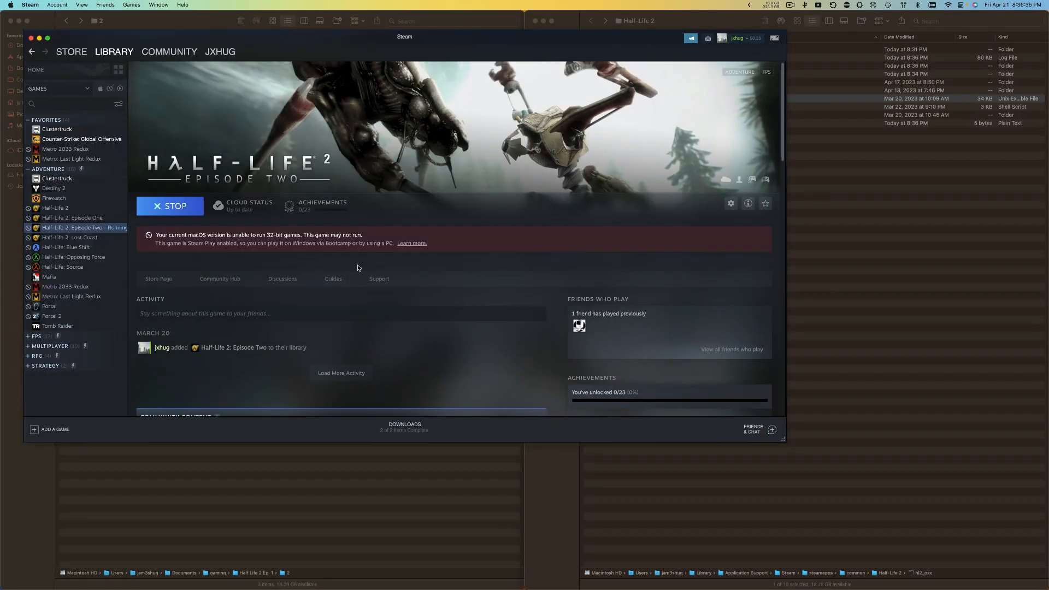
pyautogui.click(170, 206)
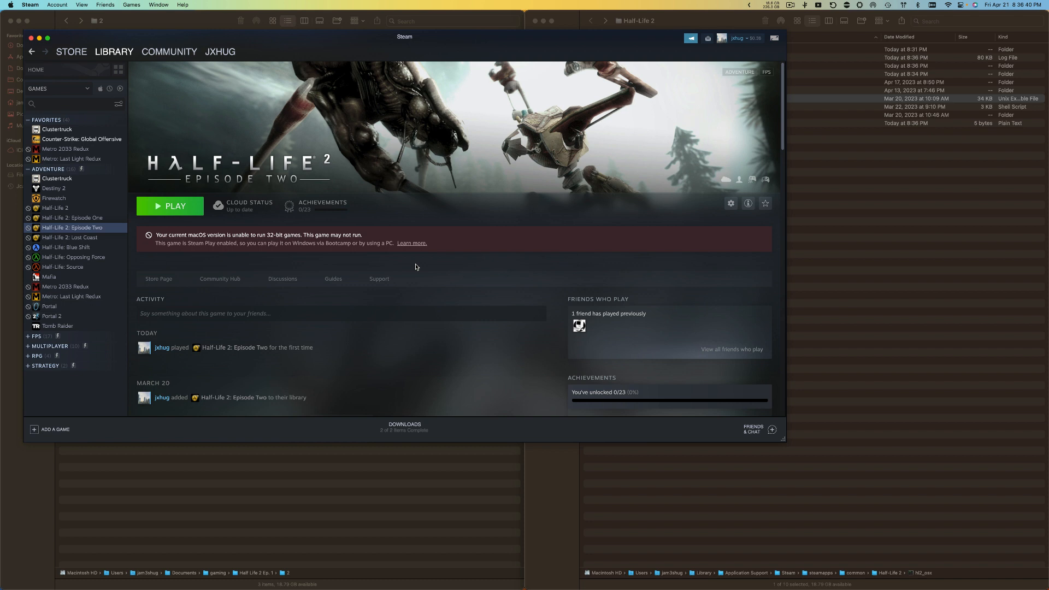